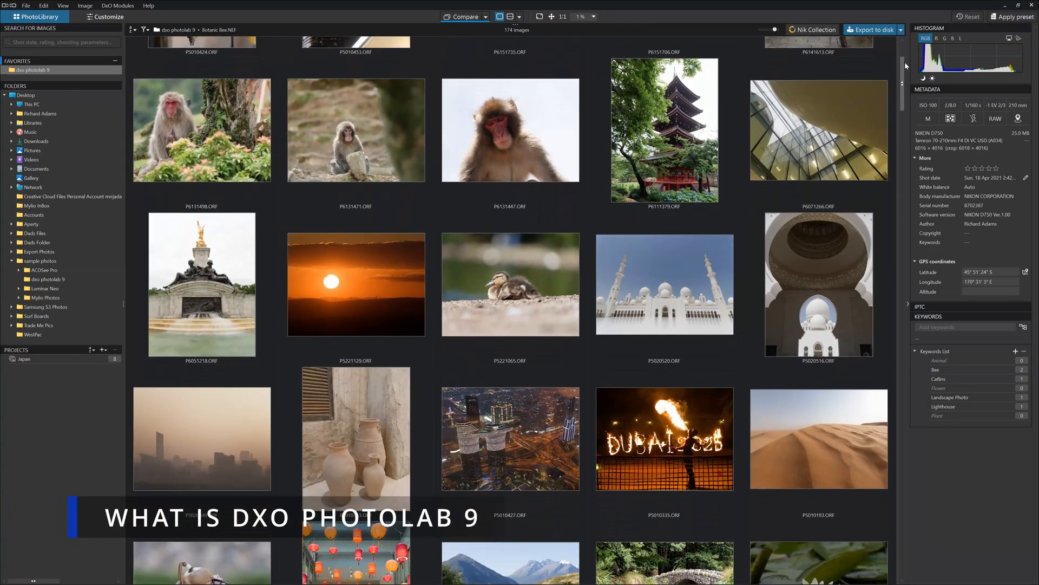
# Scroll to the trial form, enter YOUREMAIL@H as the email, and request the trial
pyautogui.scroll(-3)
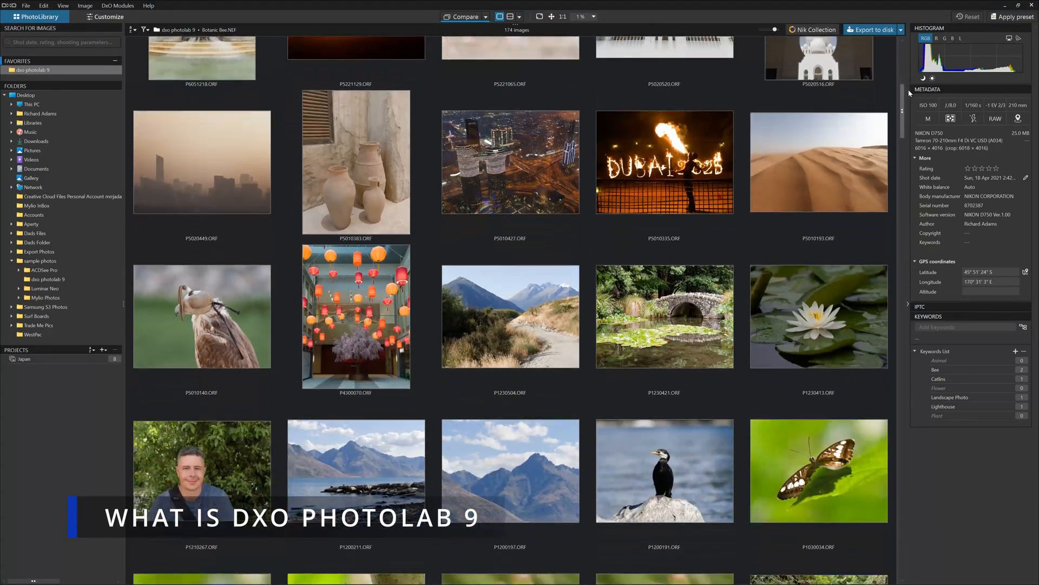
pyautogui.scroll(-3)
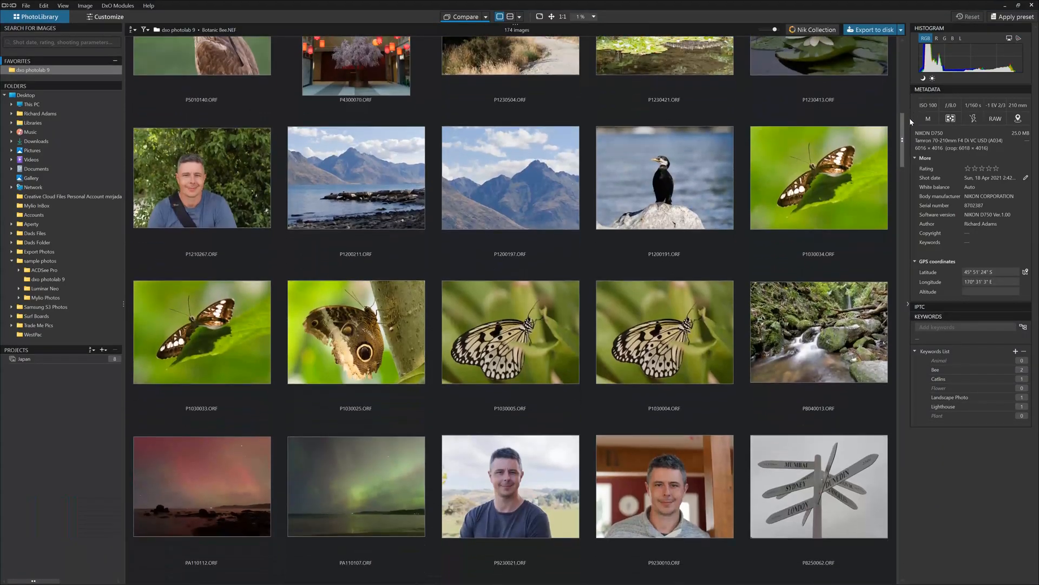
pyautogui.scroll(-3)
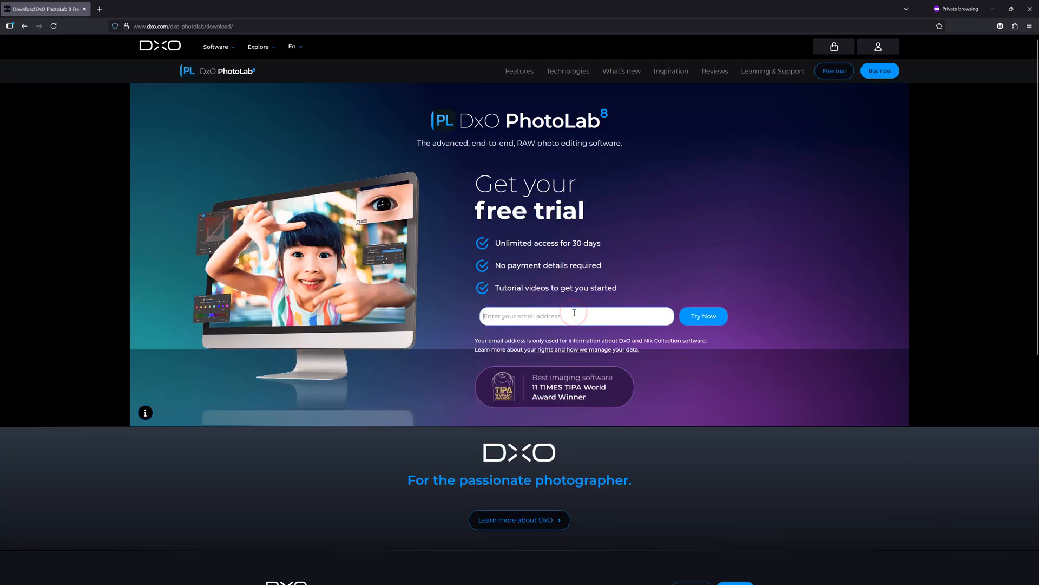
pyautogui.write('YOUREM')
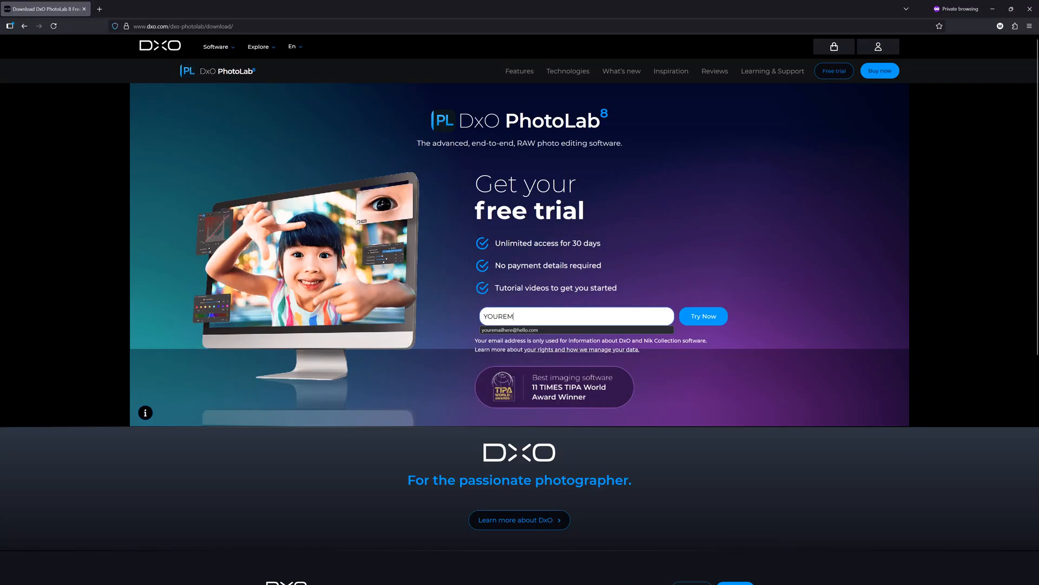
pyautogui.write('AIL@H')
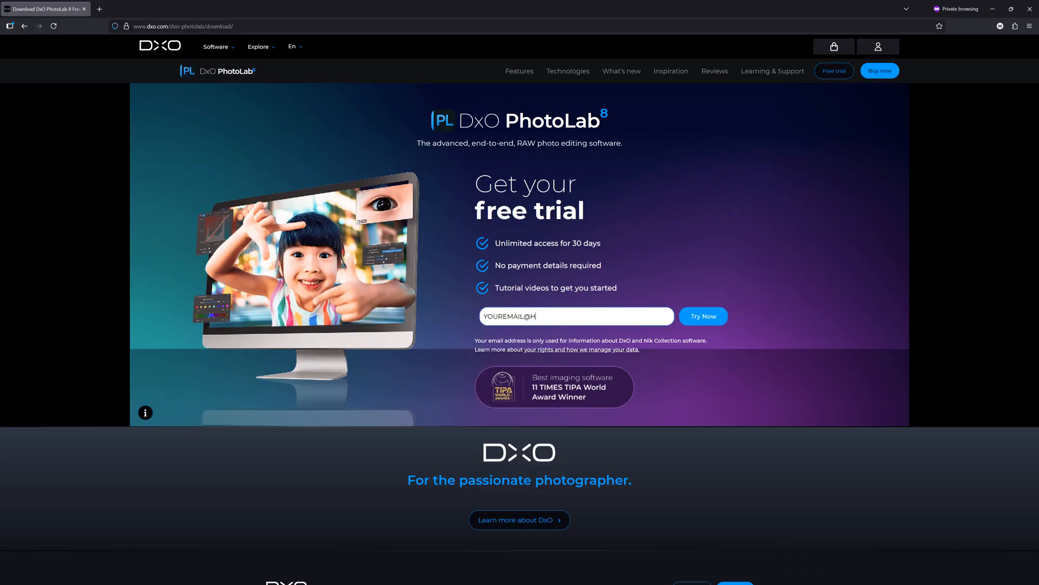
pyautogui.click(880, 71)
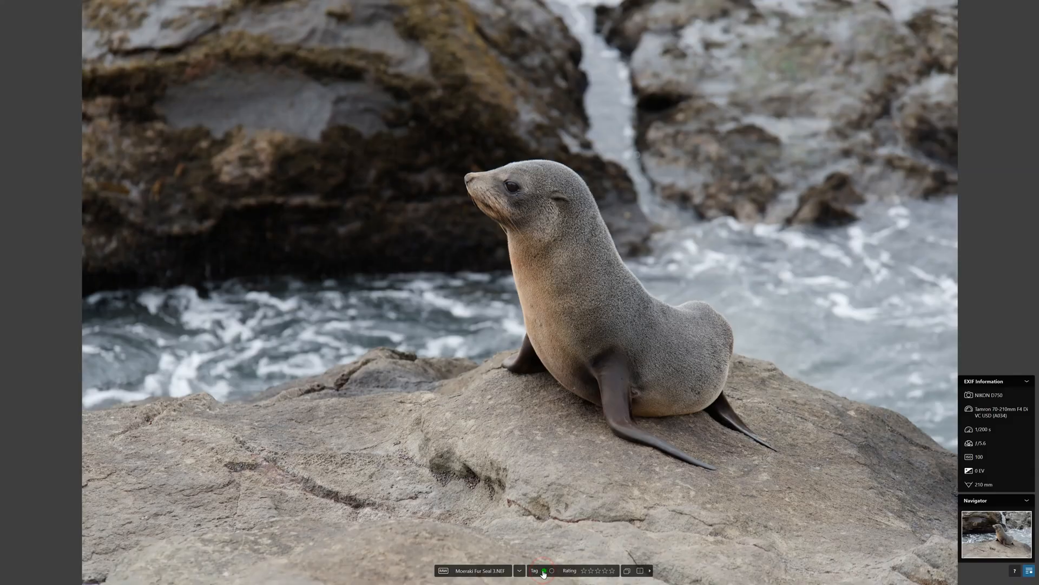
# Add the keywords Bee and Flower to the bumblebee photo
pyautogui.click(602, 571)
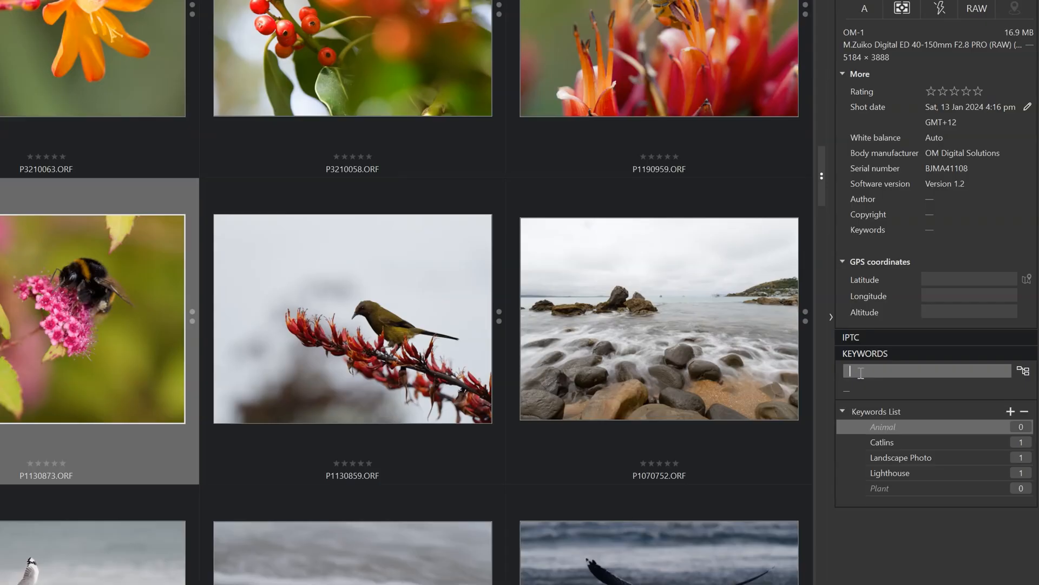
pyautogui.write('Bee')
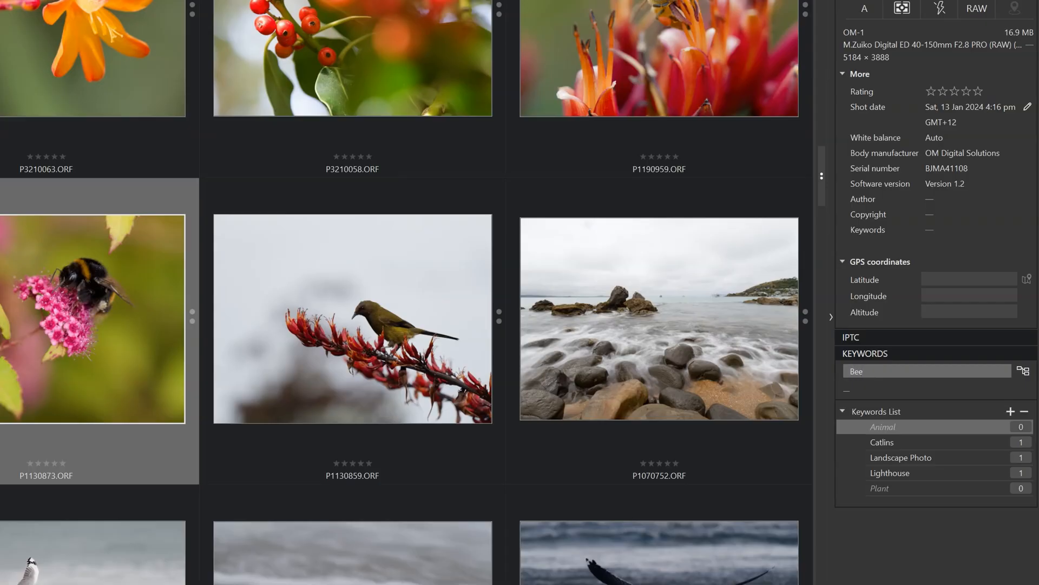
pyautogui.write('Flower')
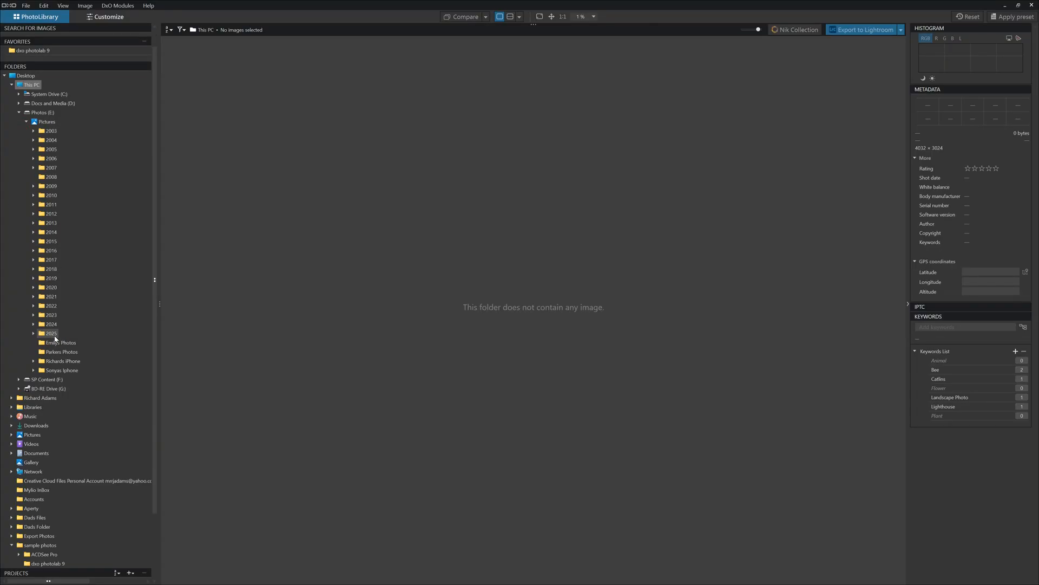
# Search the library for OM-1 shots with an Olympus lens chosen from the suggestions
pyautogui.click(49, 333)
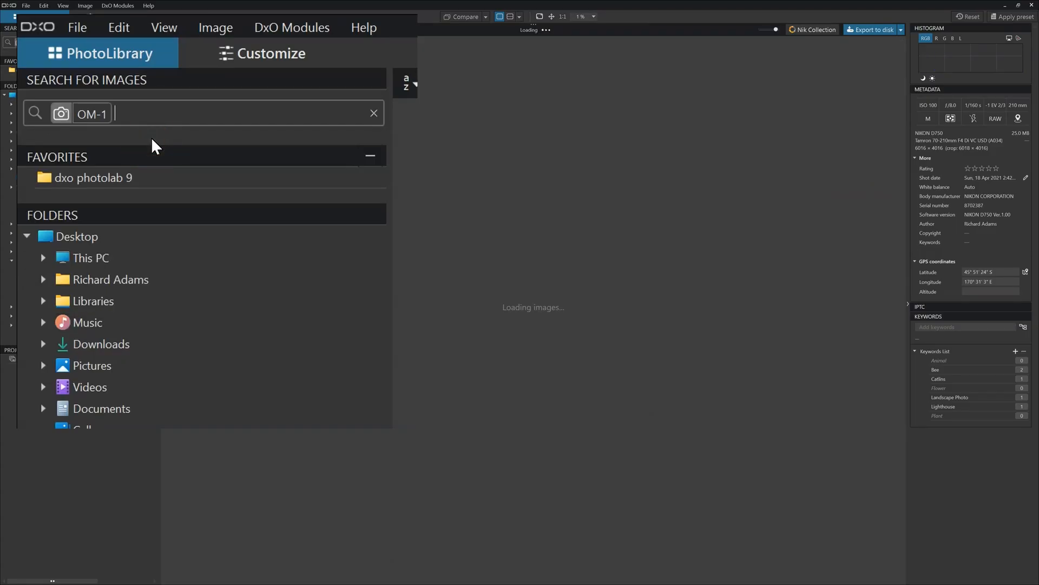
pyautogui.write('olymp')
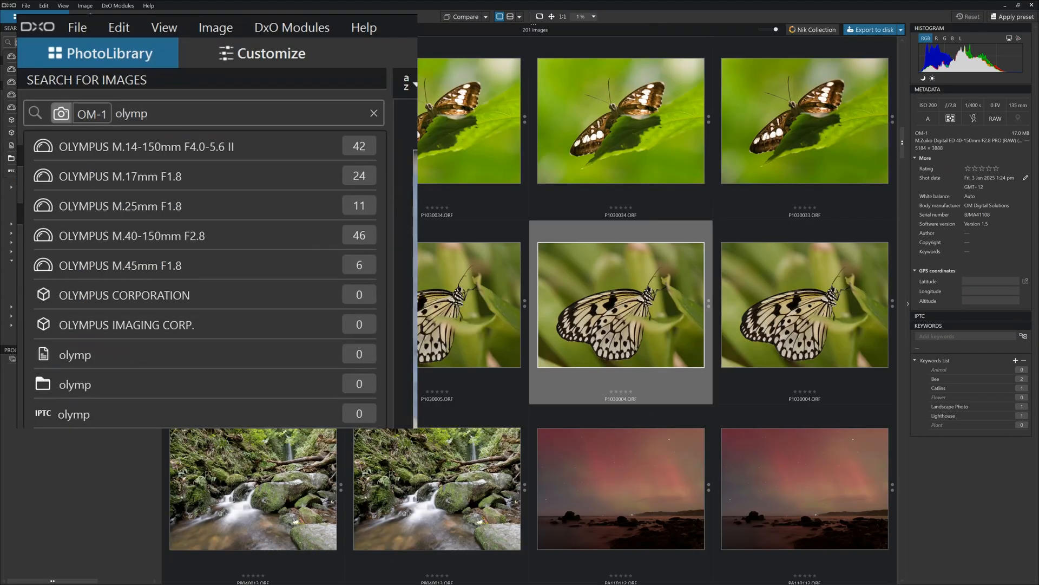
pyautogui.click(146, 147)
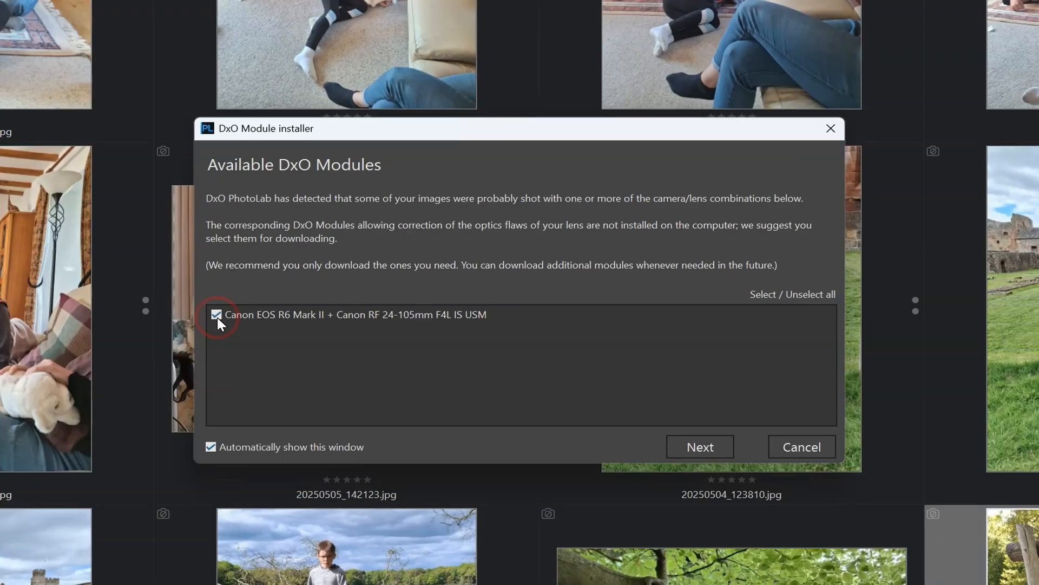
# Install the Canon EOS R6 Mark II / RF 24-105mm F4L module and dismiss the success message
pyautogui.click(699, 446)
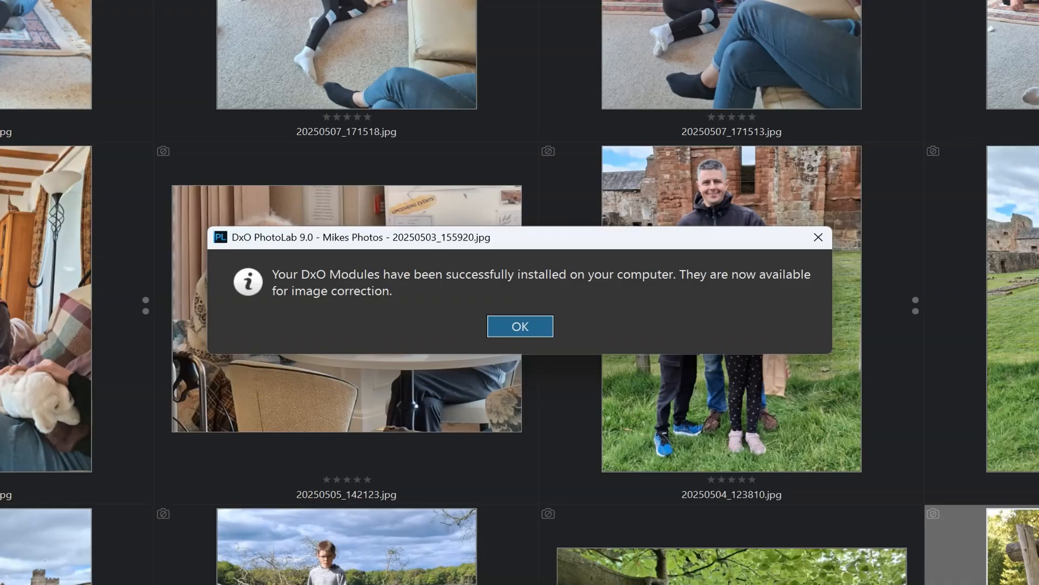
pyautogui.click(519, 326)
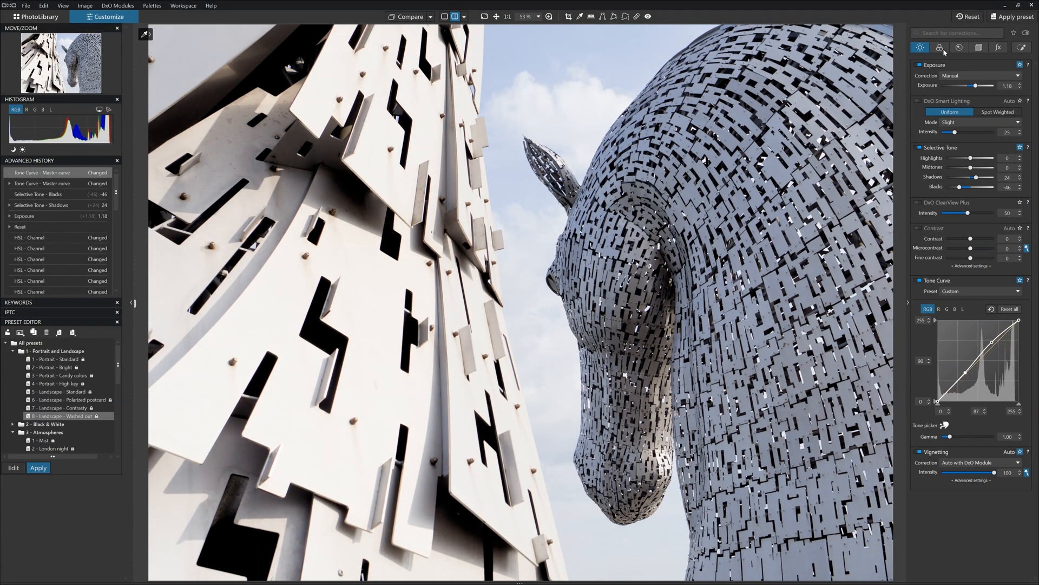
# Switch to another correction palette group for exposure, tone and curve adjustments
pyautogui.click(940, 47)
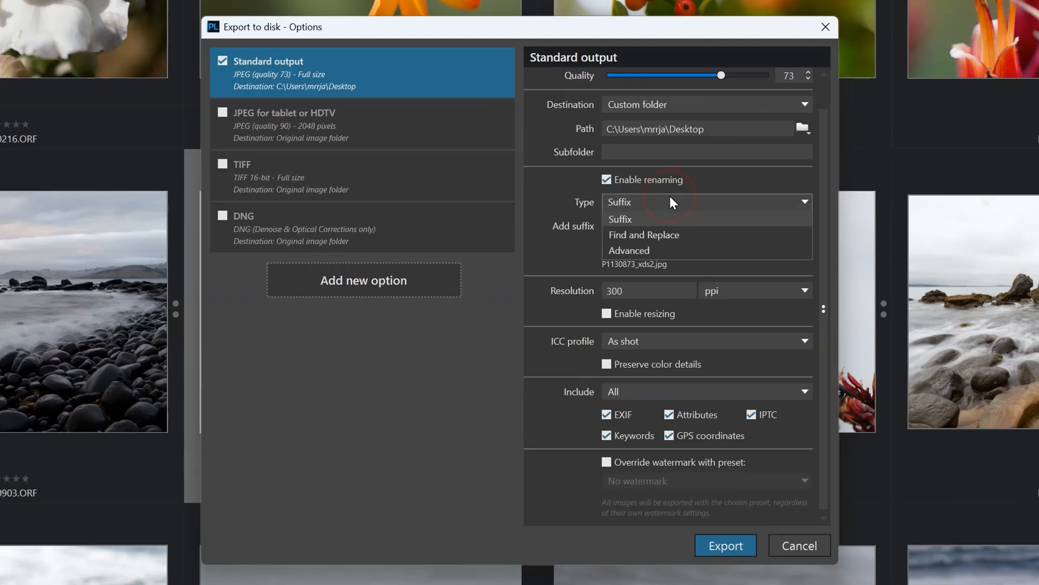
# Set the export renaming type to Advanced and begin editing the file name composition
pyautogui.click(629, 250)
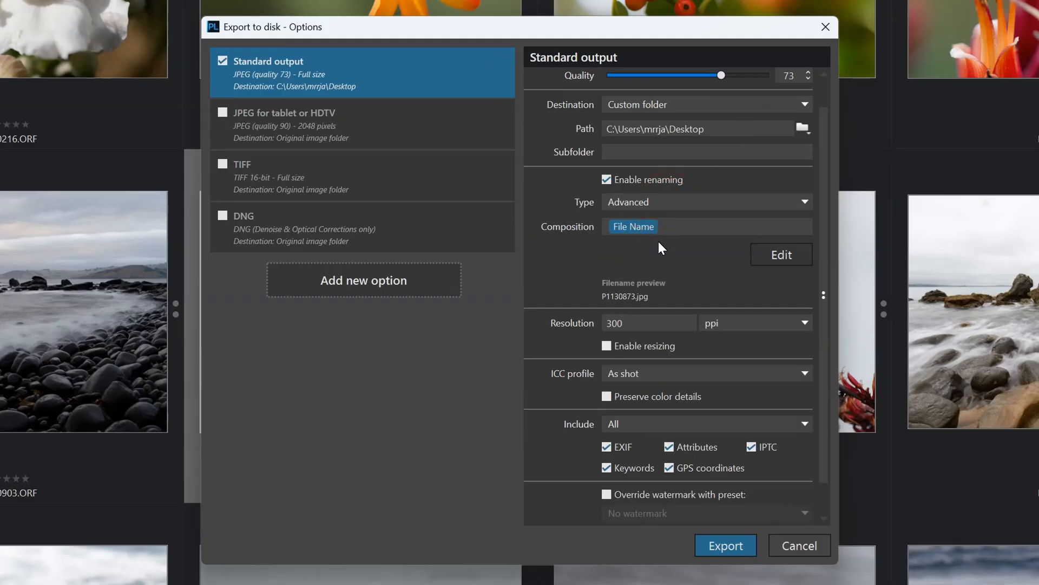
pyautogui.click(702, 227)
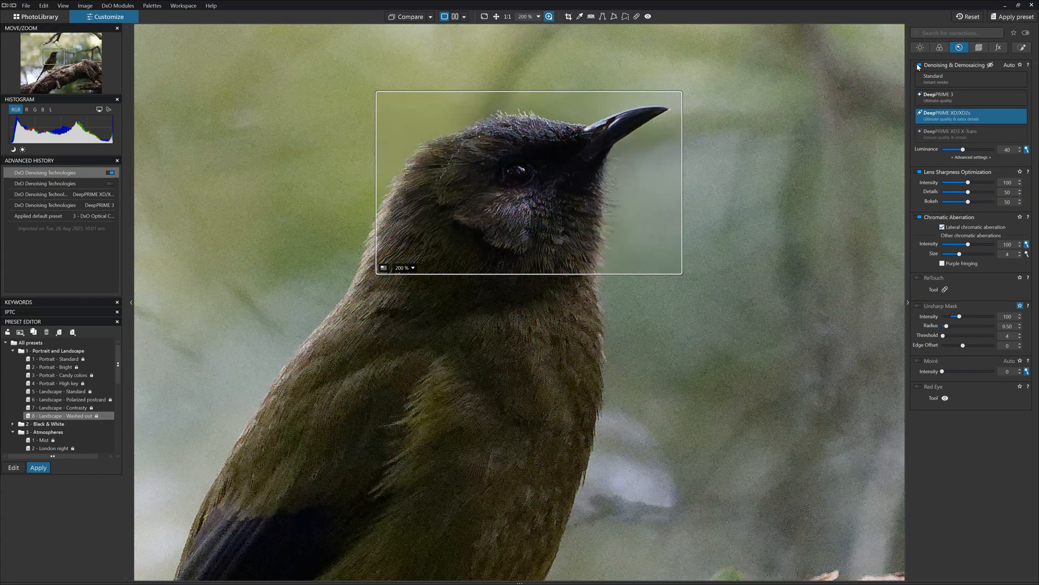
# Toggle DeepPRIME XD2s denoising off to compare the bird photo before and after
pyautogui.click(37, 16)
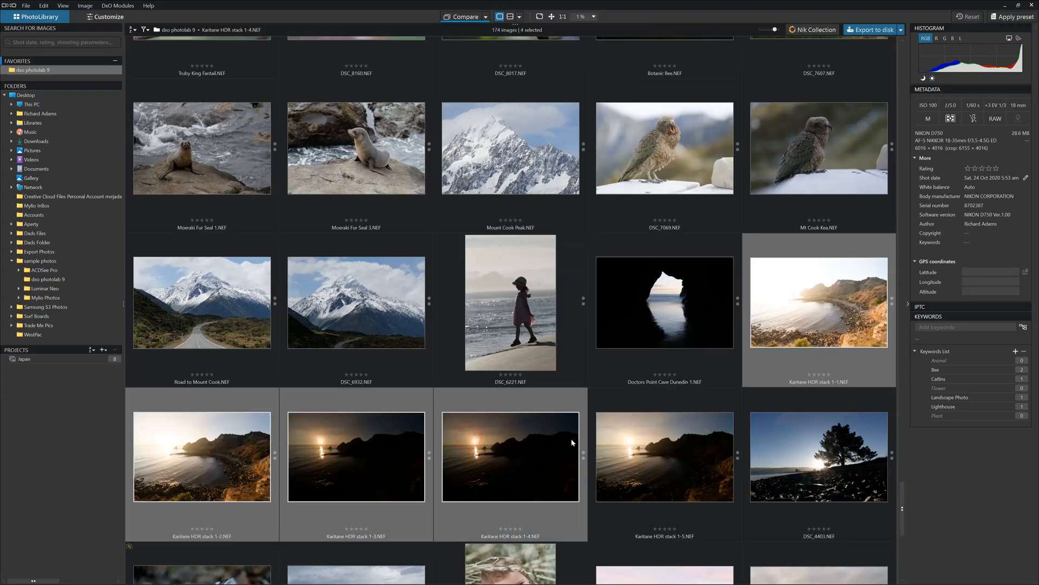
# Open renaming for the Karitane HDR images and start the name with a sequence number
pyautogui.rightClick(664, 456)
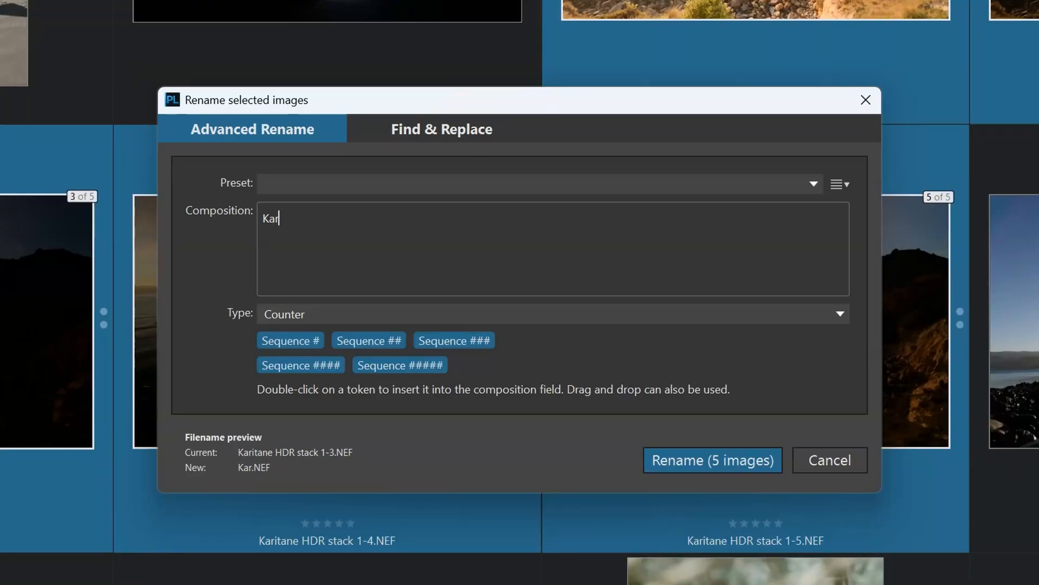
pyautogui.write('itane HDR')
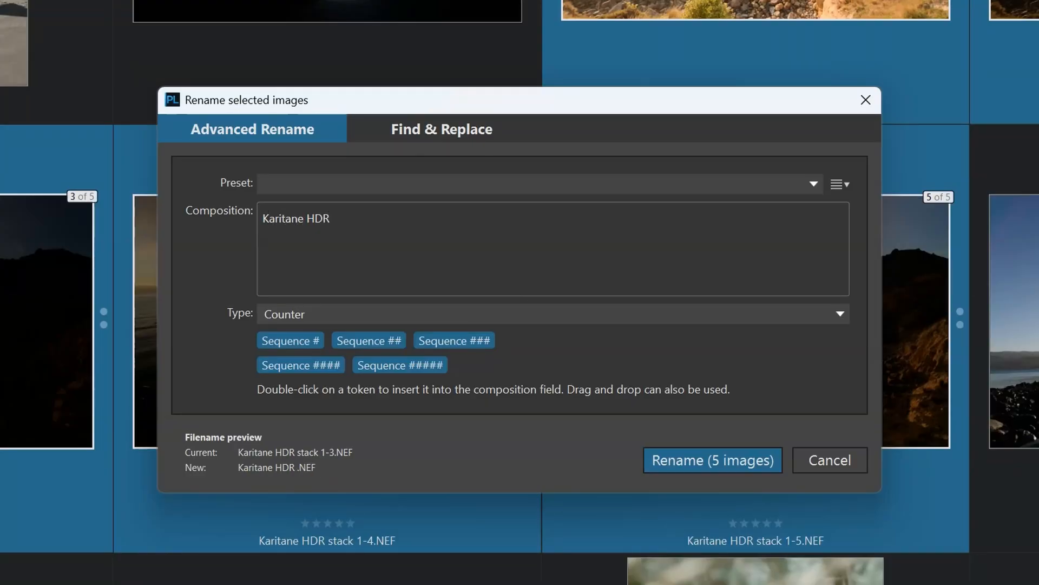
pyautogui.doubleClick(290, 340)
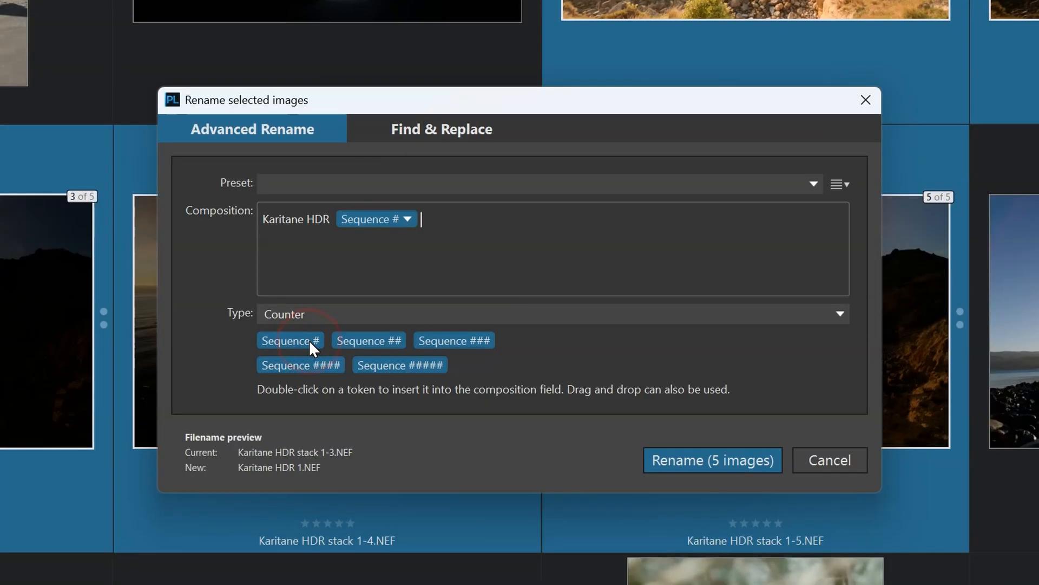
pyautogui.click(550, 313)
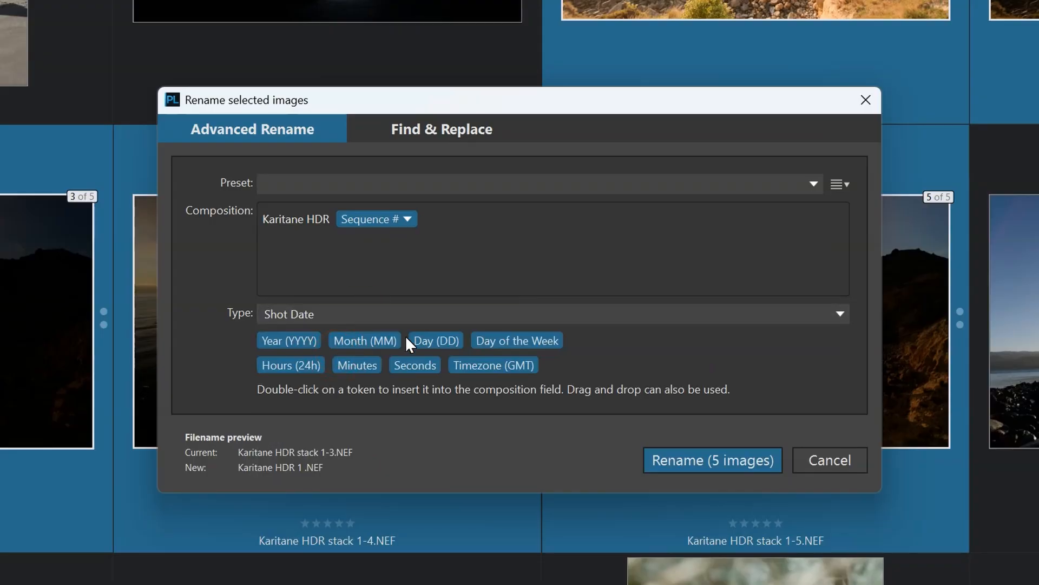
# Append shot day, month and year, then rename all five images
pyautogui.doubleClick(435, 340)
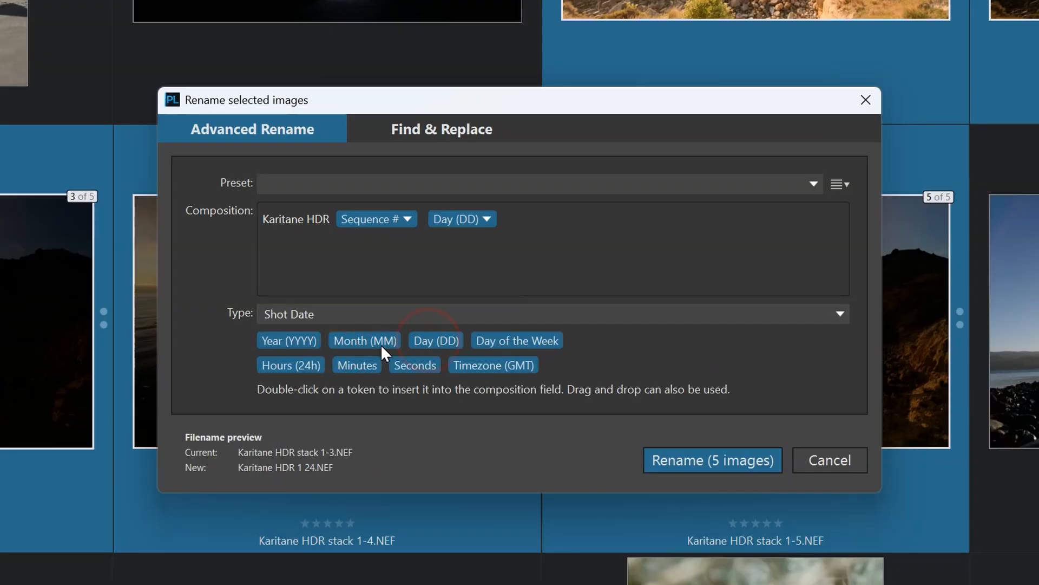
pyautogui.doubleClick(287, 340)
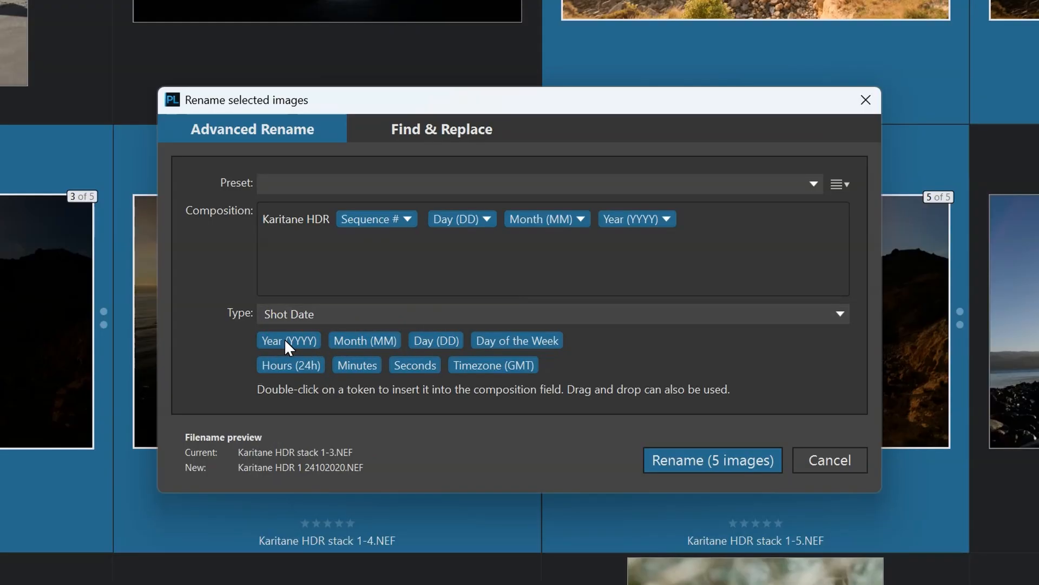
pyautogui.click(712, 460)
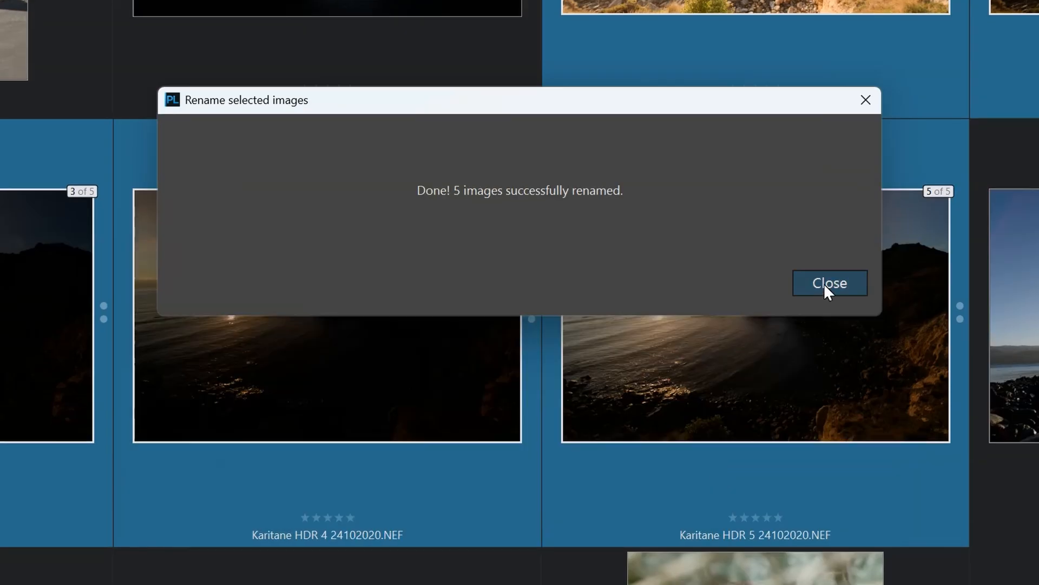
pyautogui.click(829, 283)
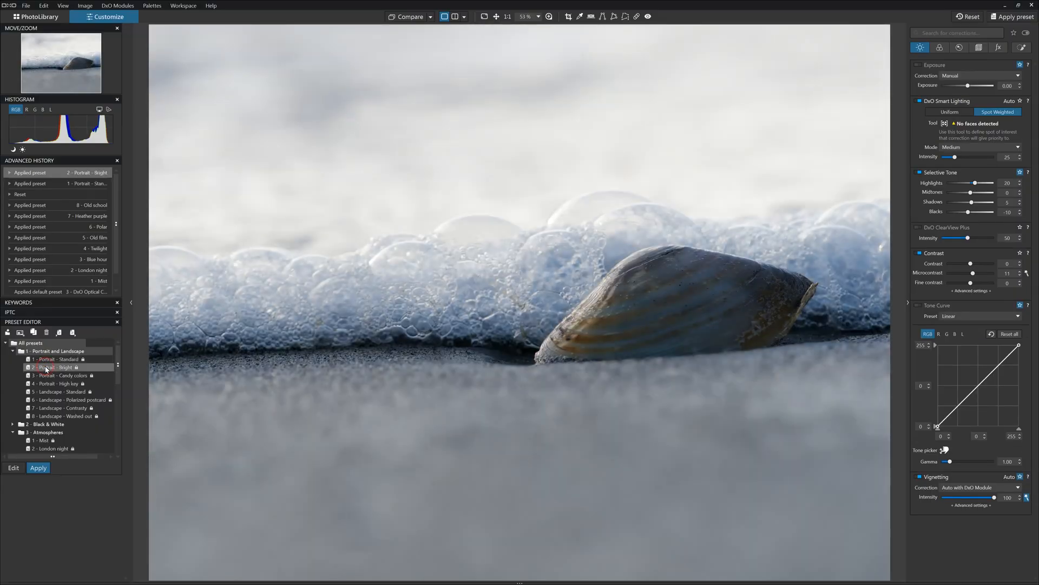
# Apply the 2 - Portrait - Bright preset to the seashell photo
pyautogui.doubleClick(62, 376)
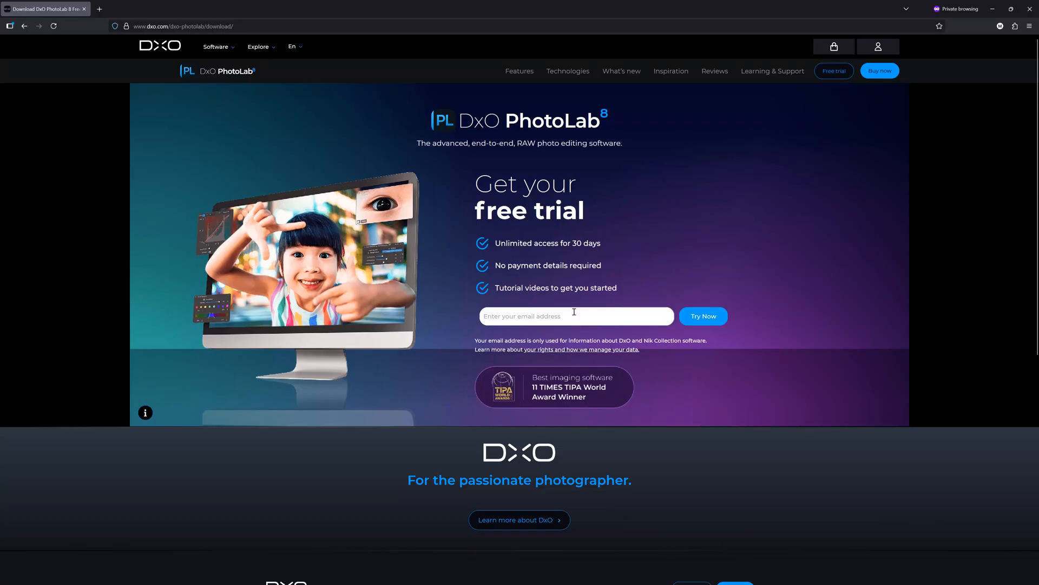
# Begin entering an email into the PhotoLab free-trial sign-up form
pyautogui.write('YOUREM')
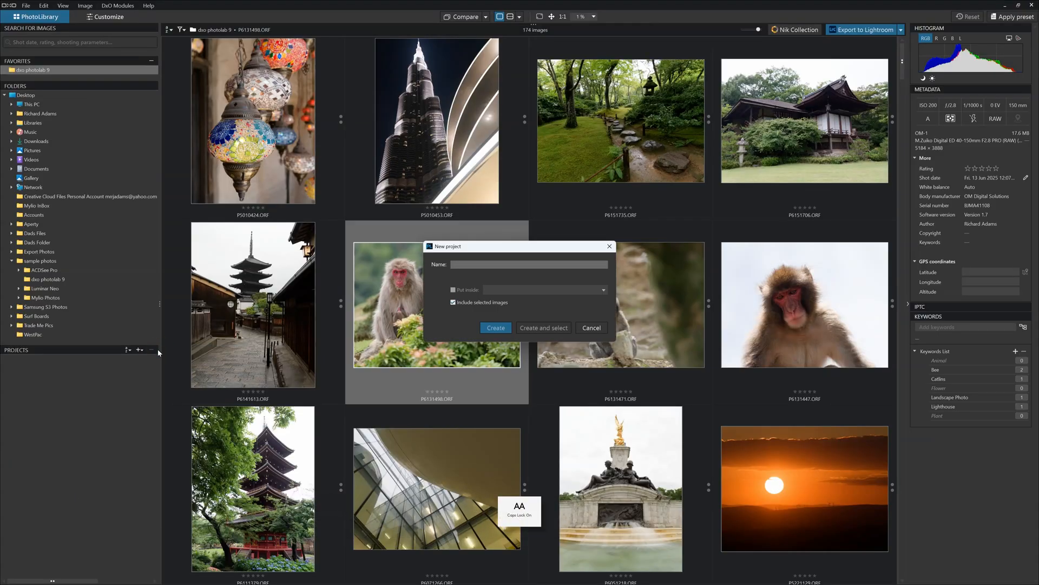
# Name the new project 'JAPAN' and open it to view its photos
pyautogui.write('JAPAN')
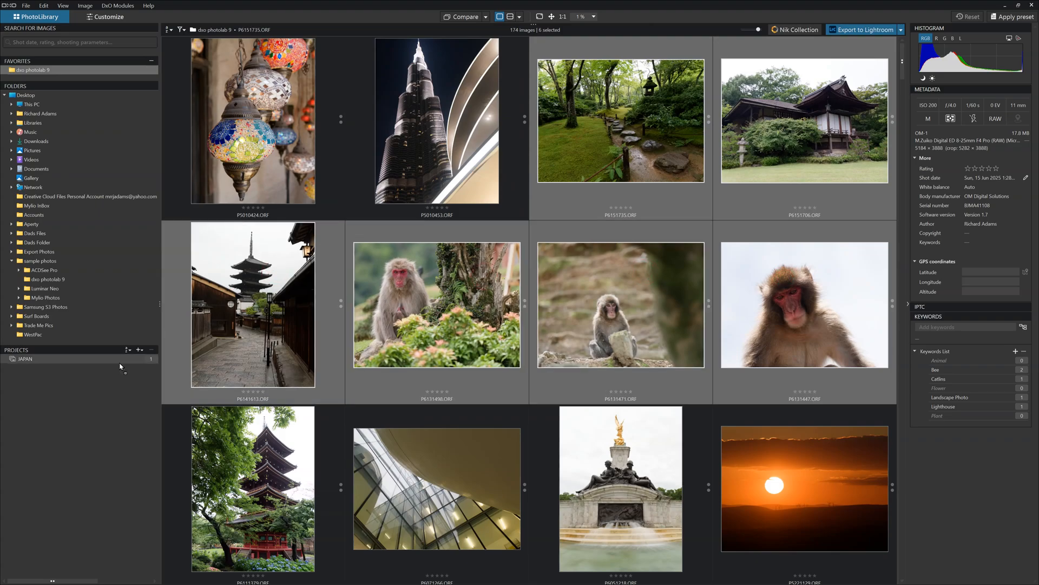
pyautogui.click(26, 358)
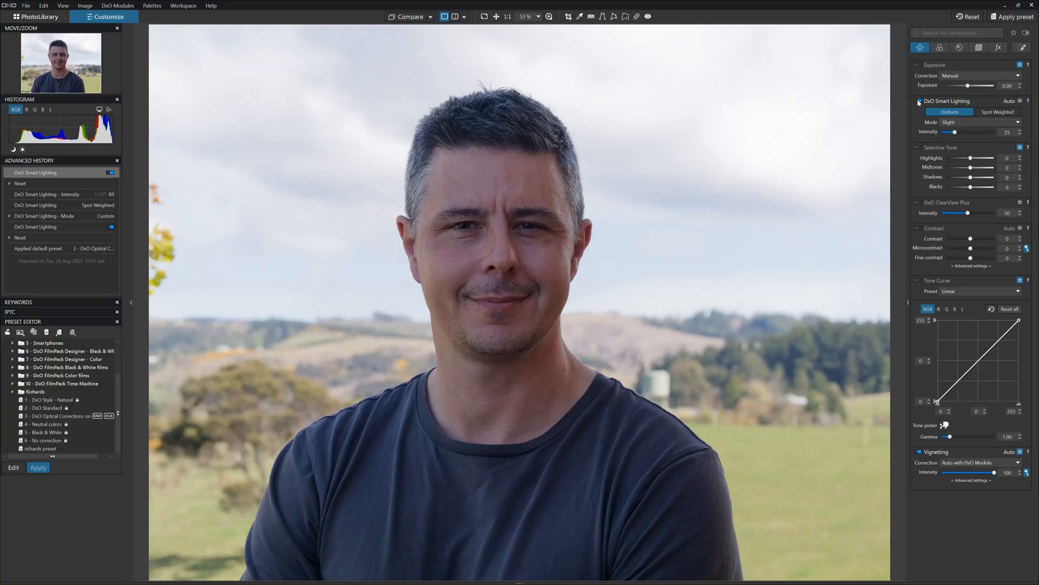
# Toggle DxO Smart Lighting on the outdoor portrait
pyautogui.click(998, 111)
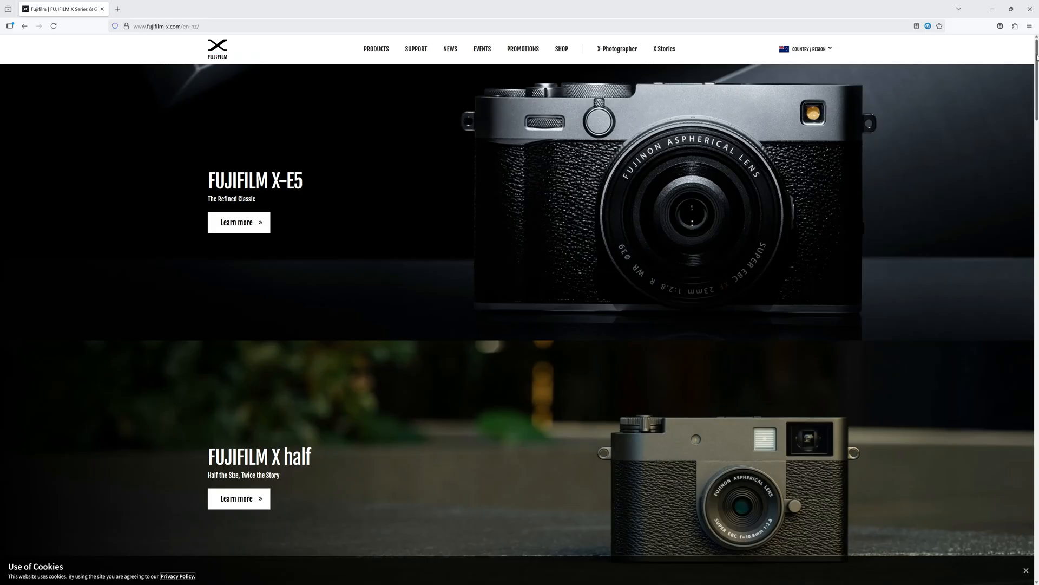
# Scroll the Fujifilm homepage down to the X half, GFX100RF and X-M5 banners
pyautogui.scroll(-3)
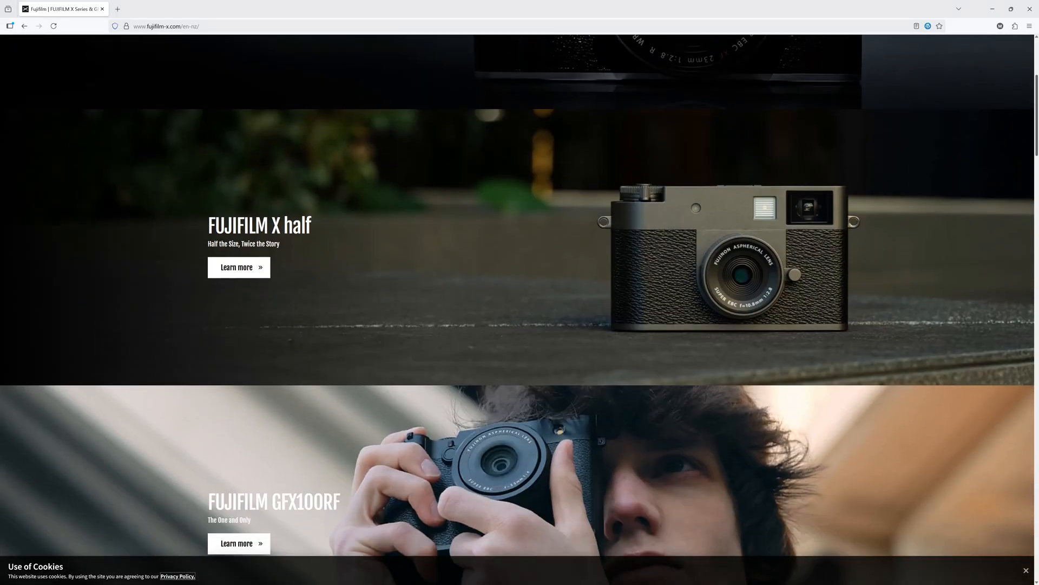
pyautogui.scroll(-3)
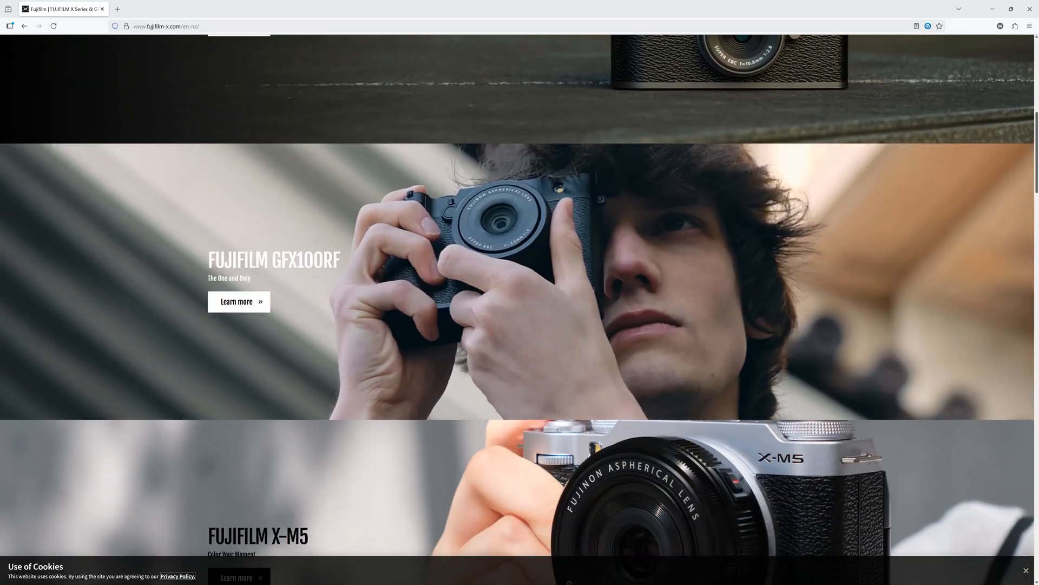
pyautogui.scroll(-3)
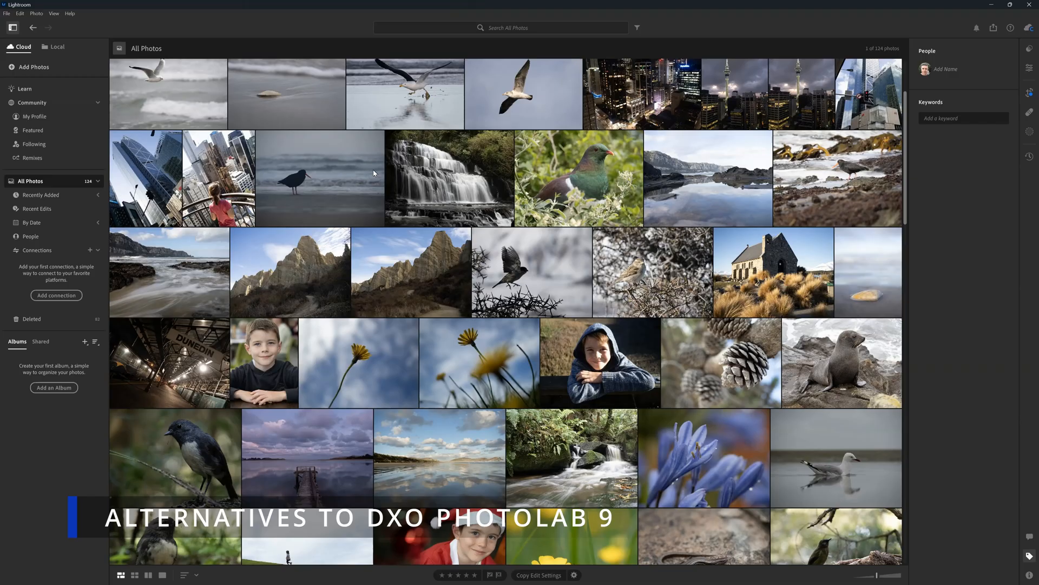
# Scroll the Lightroom All Photos grid down and right to locate the waterfall photo
pyautogui.scroll(-3)
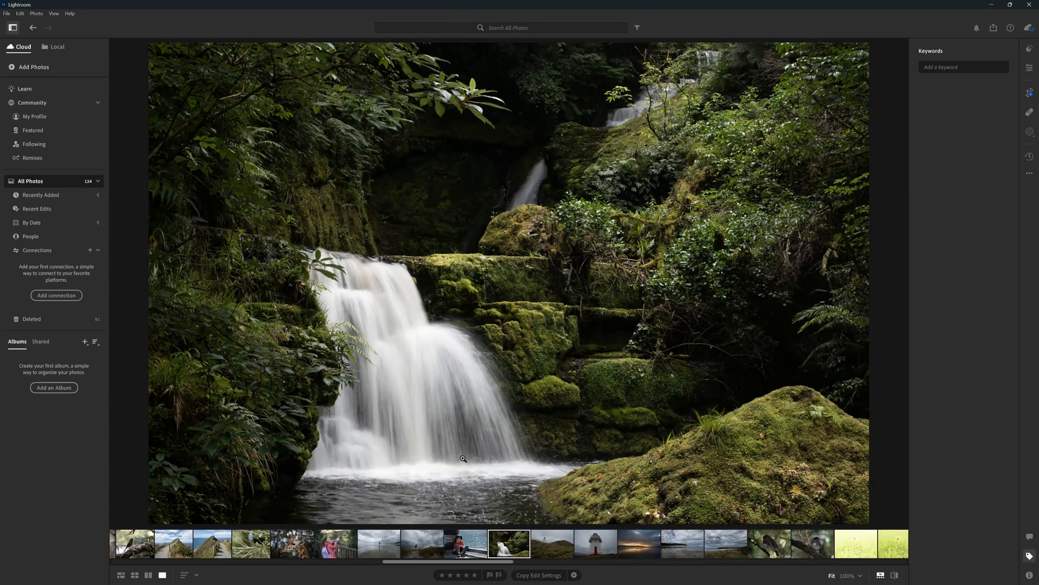
pyautogui.hscroll(3)
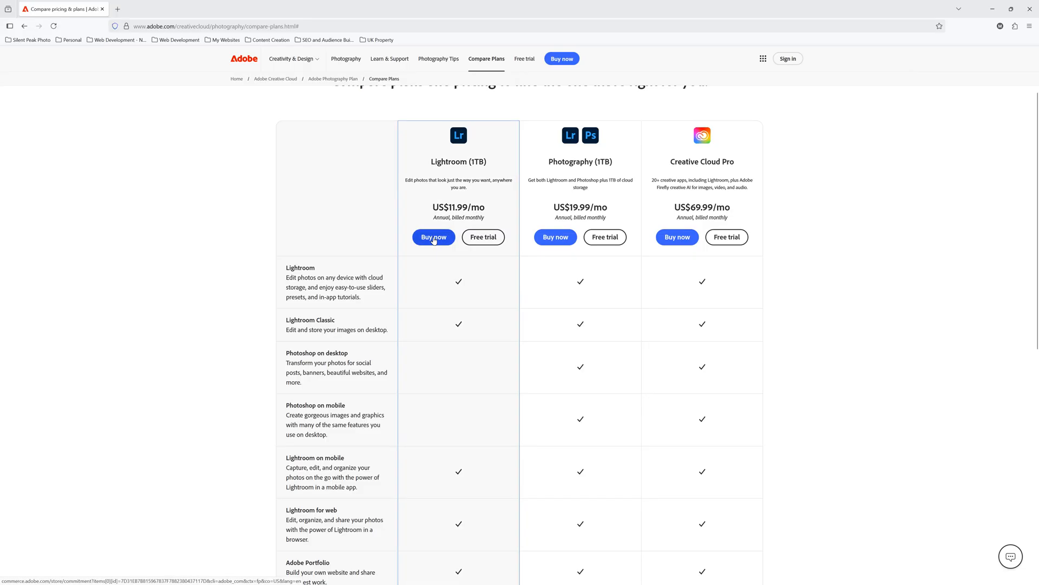
# Choose Buy now for the Lightroom (1TB) plan to load its checkout
pyautogui.click(433, 237)
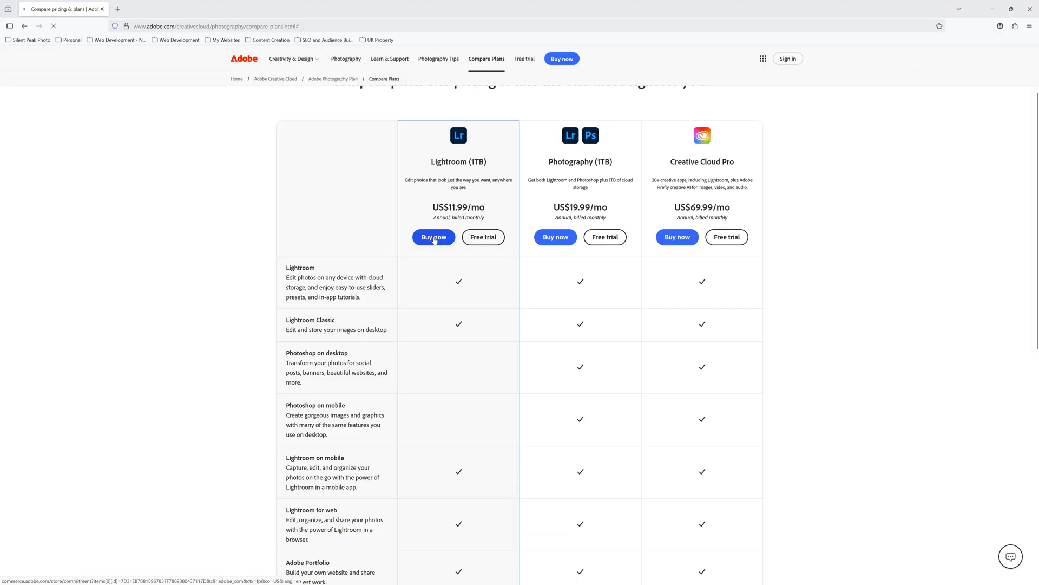
pyautogui.click(434, 236)
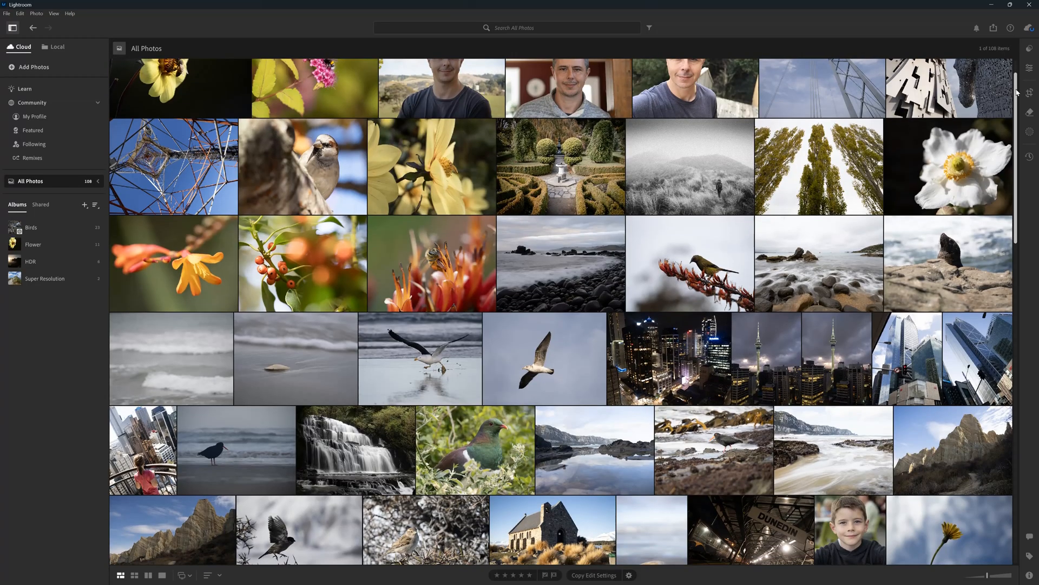
# Scroll the Lightroom All Photos grid to reveal later photos
pyautogui.scroll(-3)
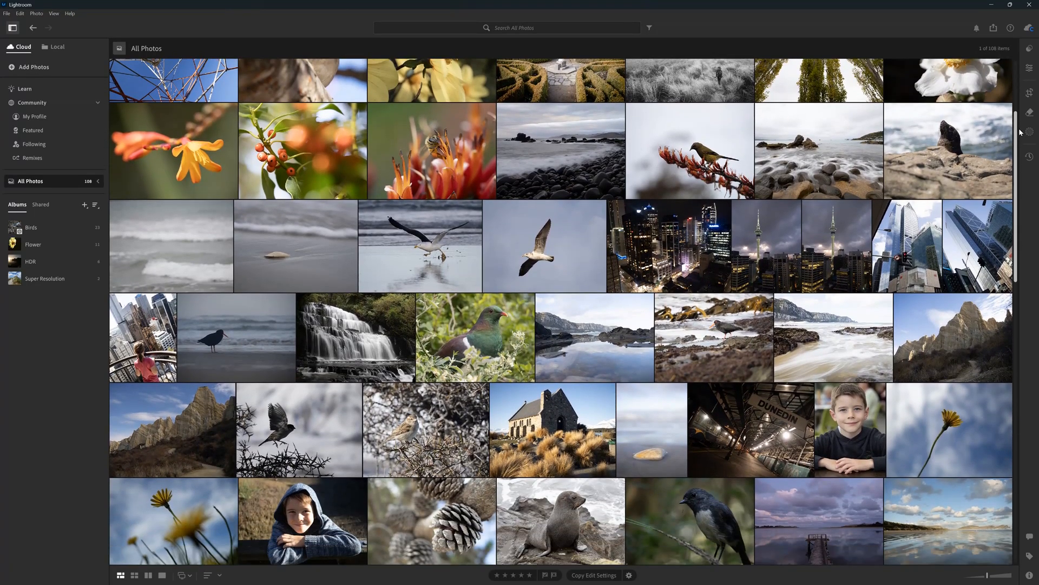
pyautogui.scroll(-3)
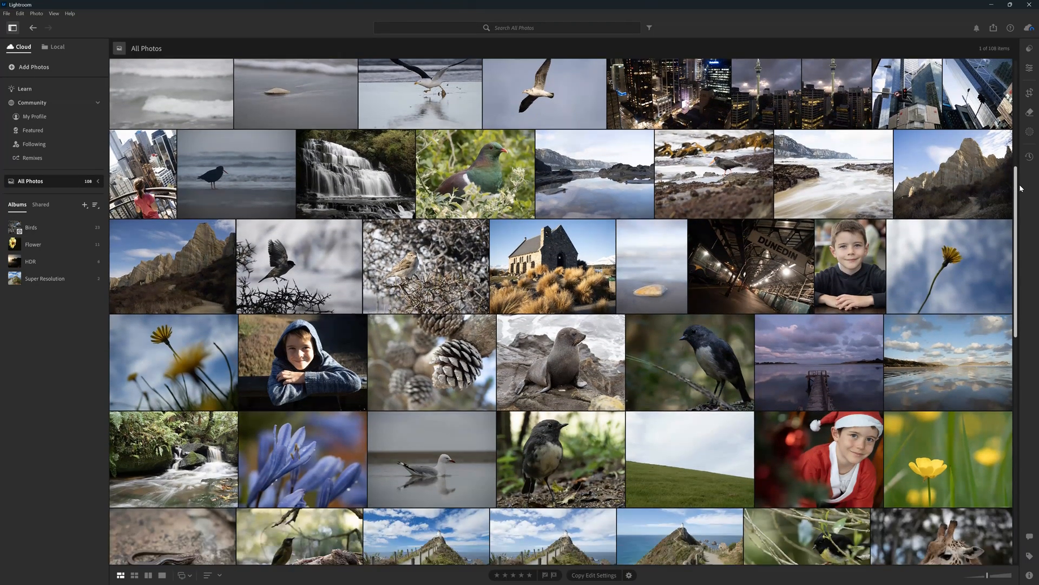
pyautogui.scroll(-3)
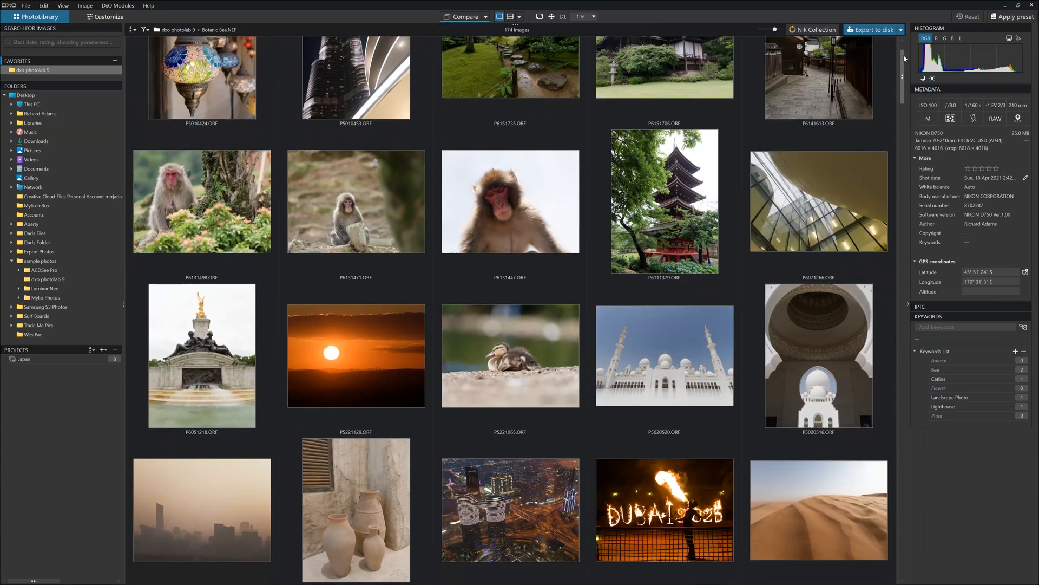
# Scroll the PhotoLibrary grid down to the lantern and desert shots
pyautogui.scroll(-3)
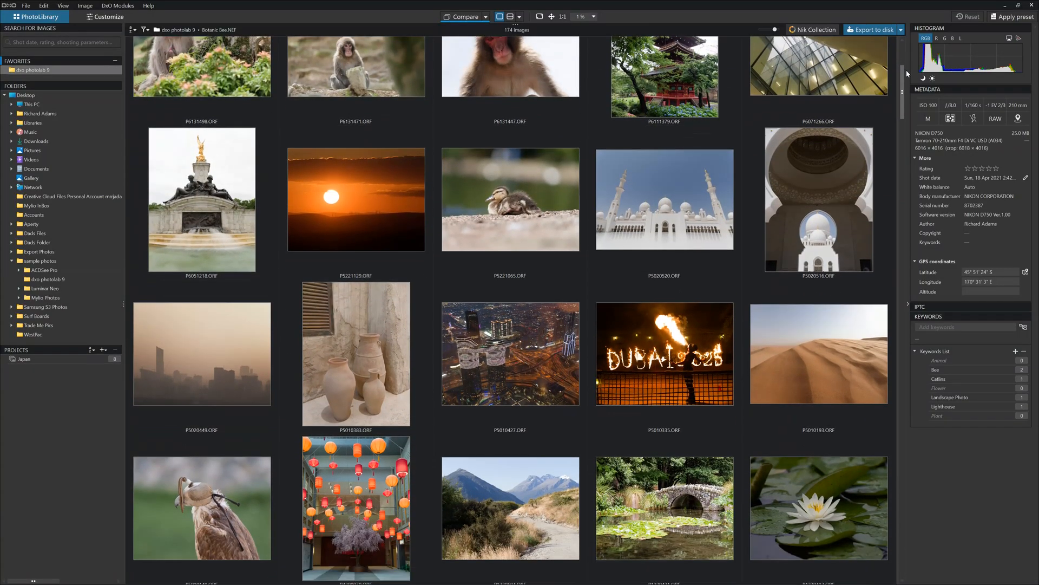
pyautogui.scroll(-3)
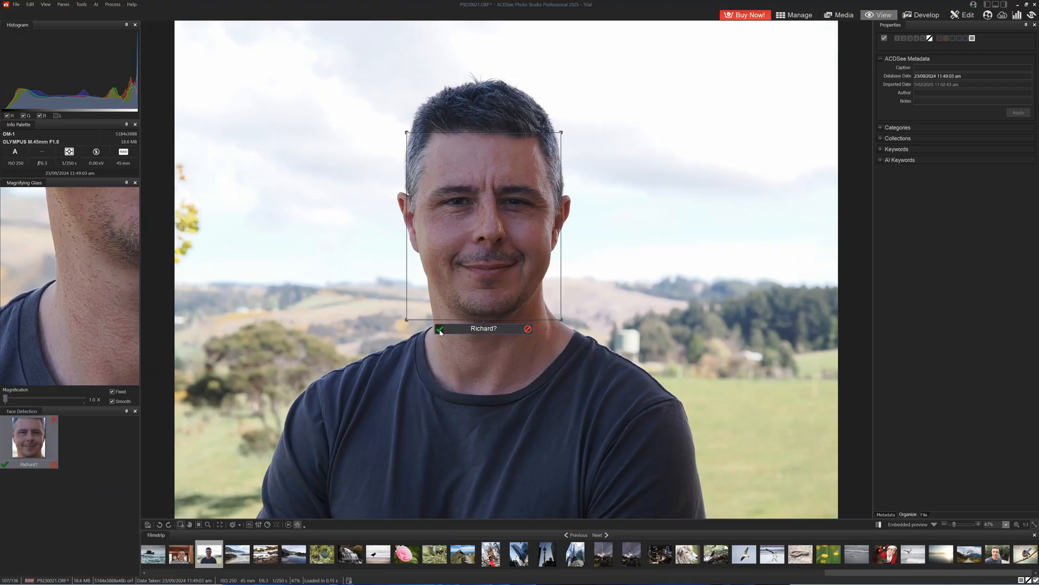
# Accept the suggested name Richard for the detected face
pyautogui.click(440, 328)
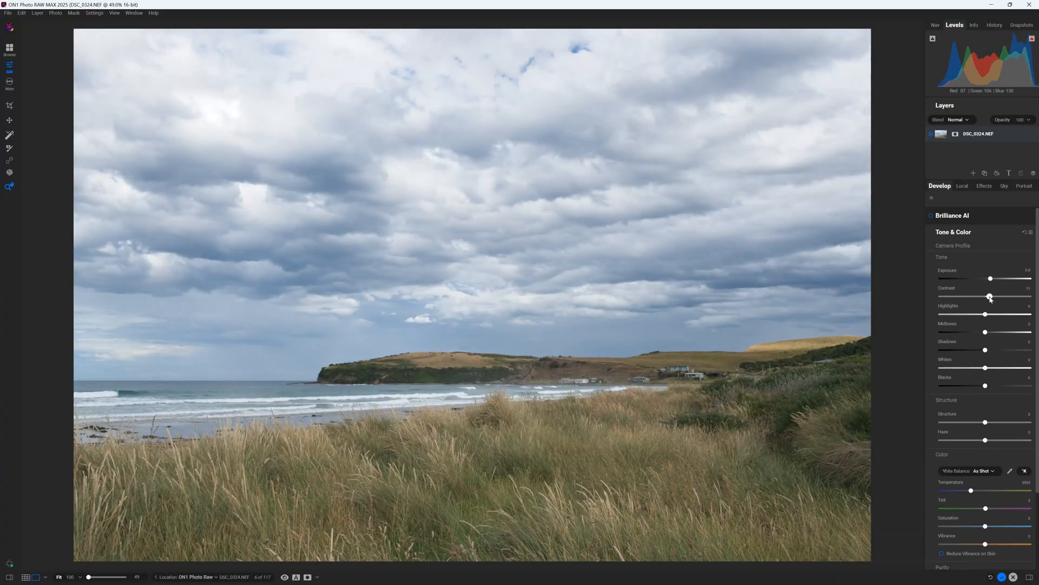
# Add Replace Color to turn the grass golden, then swap in a starry night sky
pyautogui.click(984, 185)
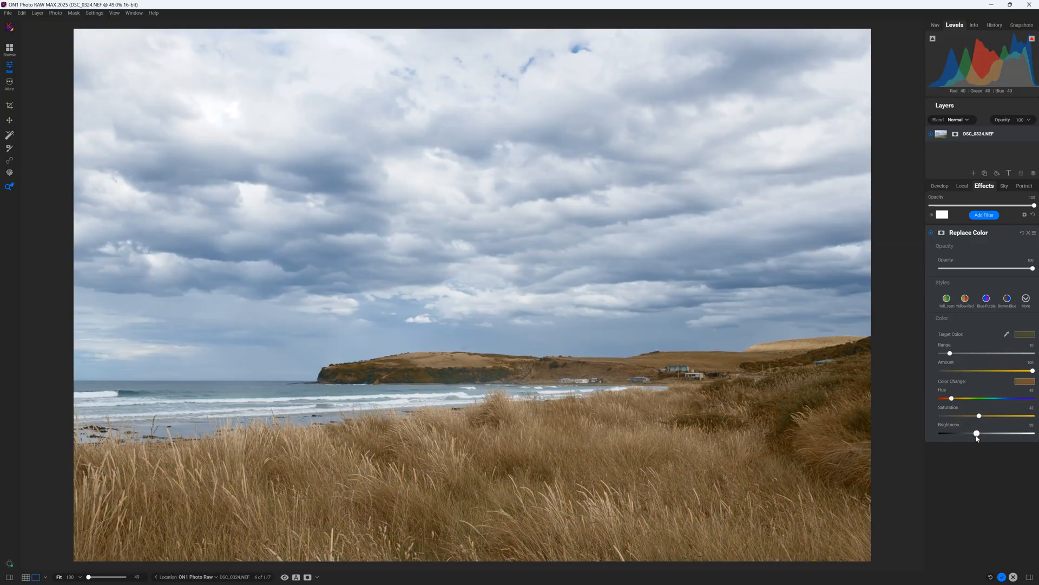
pyautogui.click(996, 181)
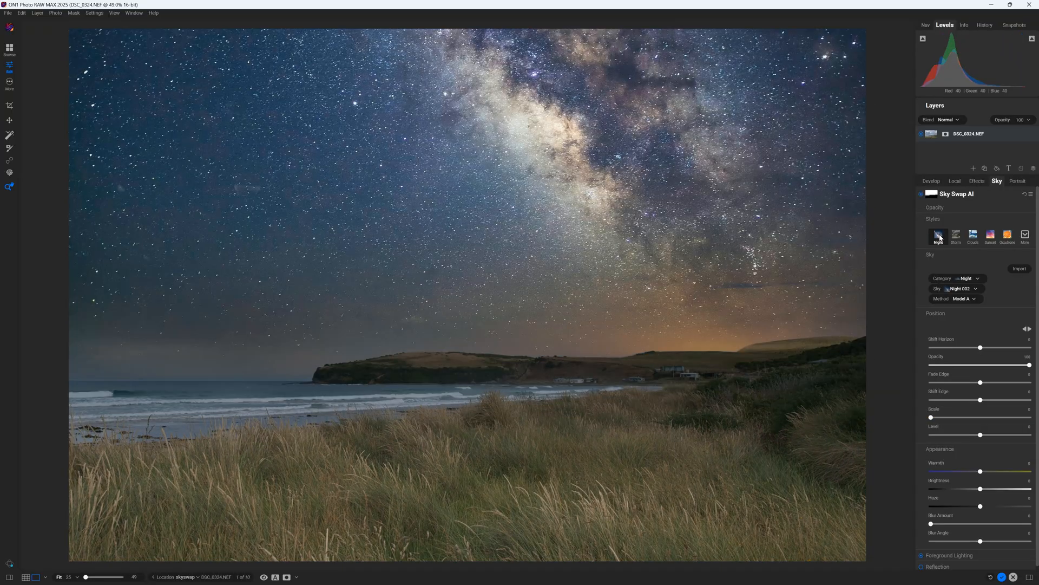
pyautogui.click(973, 236)
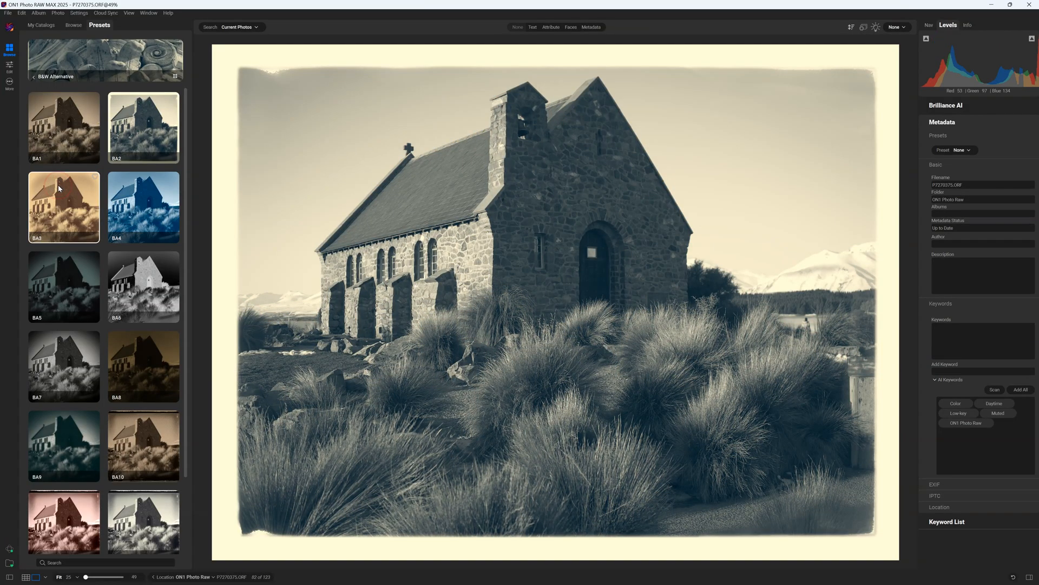
# Apply B&W Alternative presets, including BA3, to the stone church photo
pyautogui.click(143, 206)
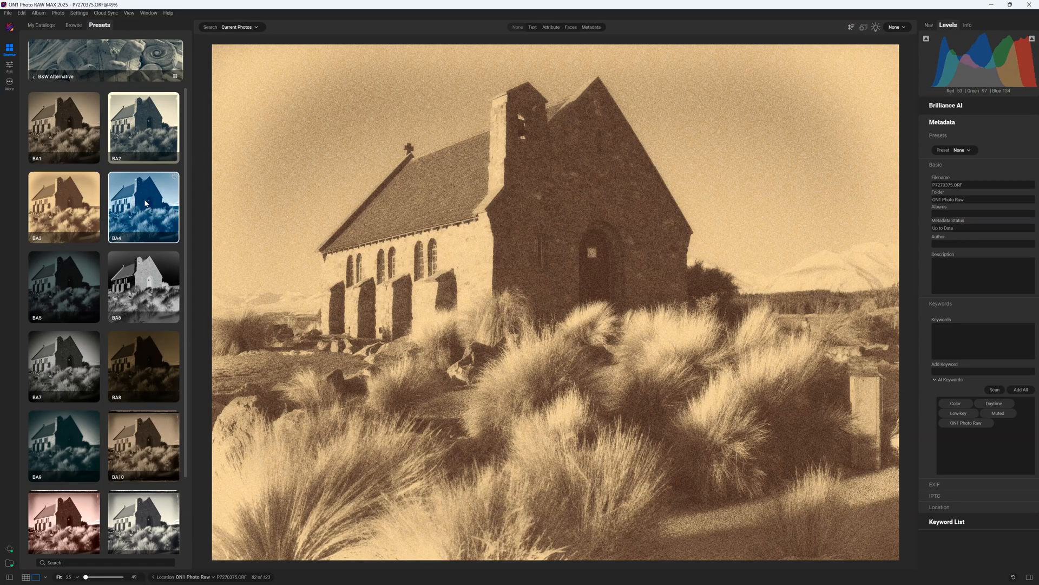
pyautogui.click(143, 287)
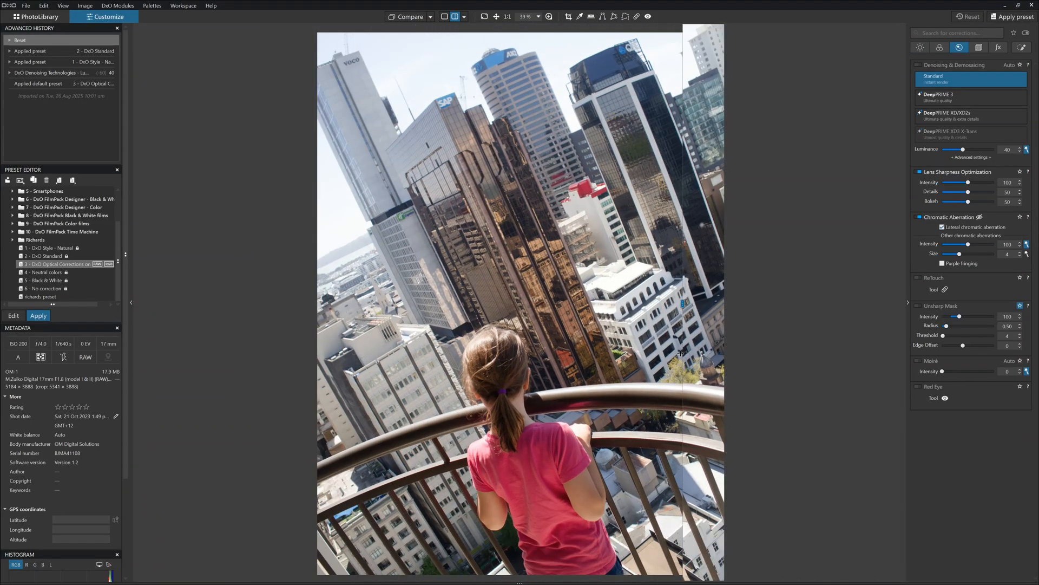
# Apply the DxO Optical Corrections preset and DeepPRIME denoising to the city-towers photo
pyautogui.click(37, 17)
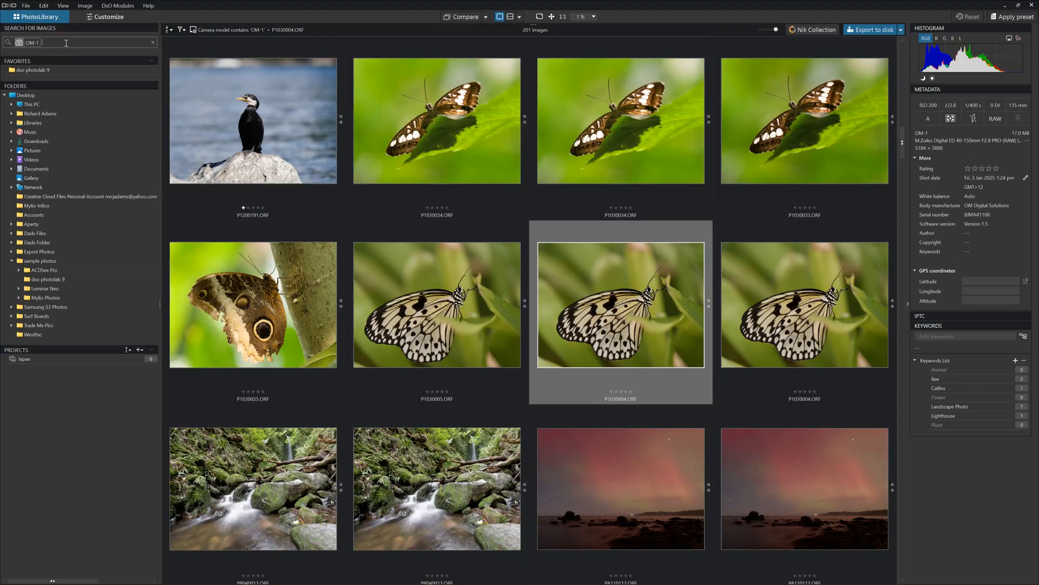
# Filter the PhotoLibrary to images whose camera model is OM-1
pyautogui.click(73, 42)
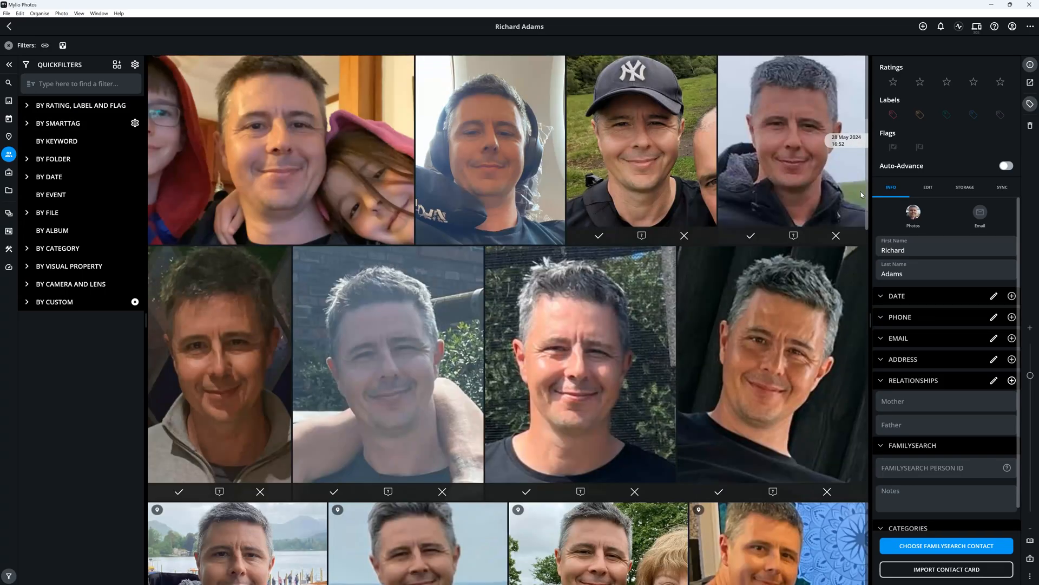
# Open the Mylio Photos folder and view the stone bridge photo's Queenstown location
pyautogui.scroll(-3)
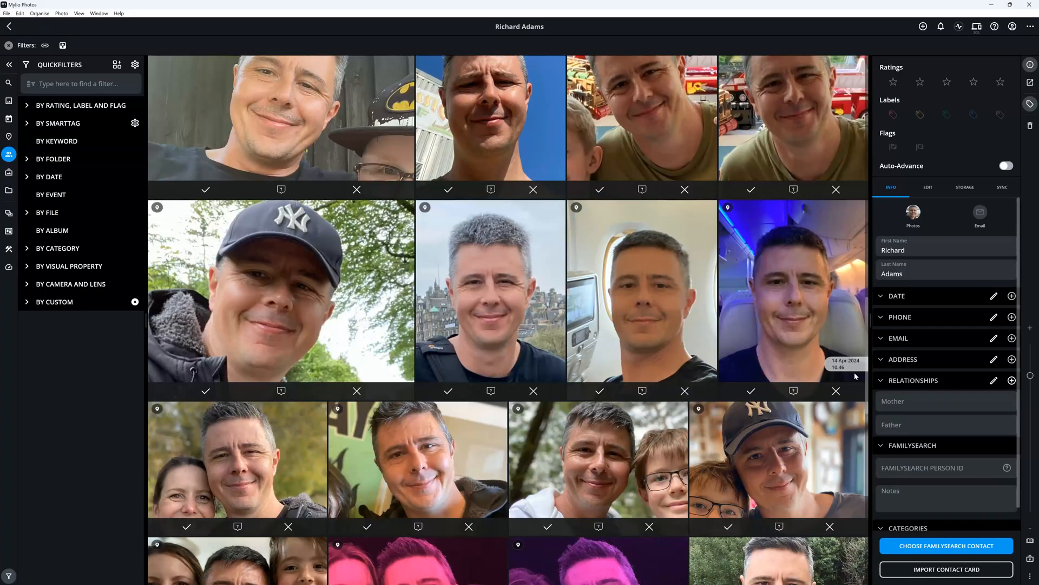
pyautogui.scroll(-3)
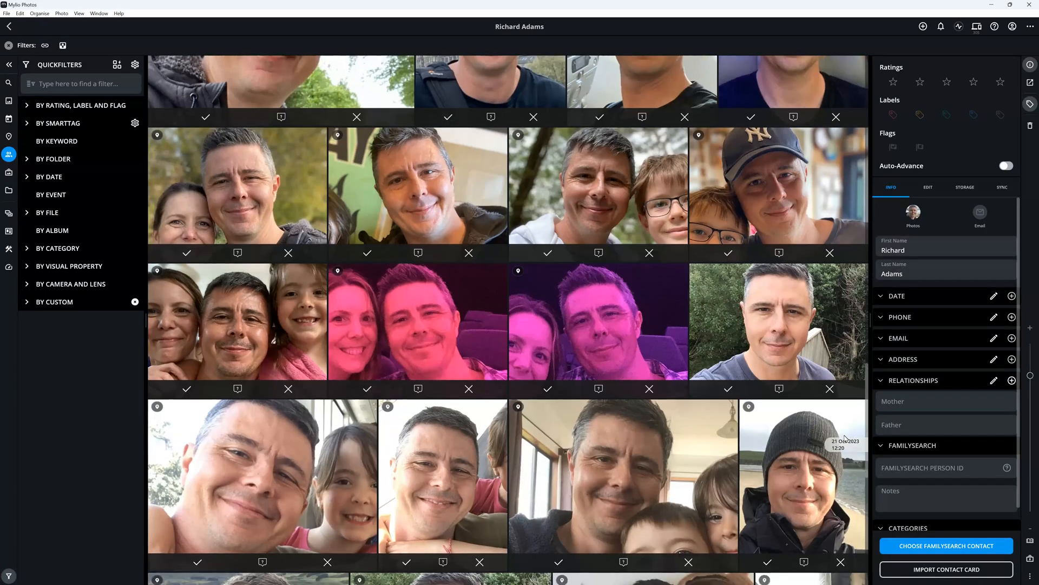
pyautogui.click(9, 171)
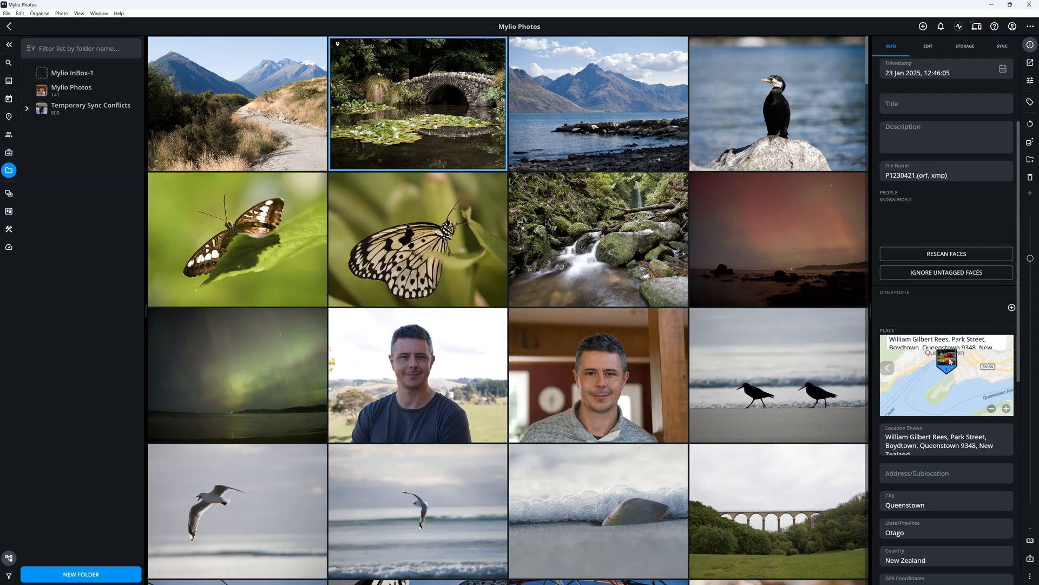
pyautogui.click(8, 117)
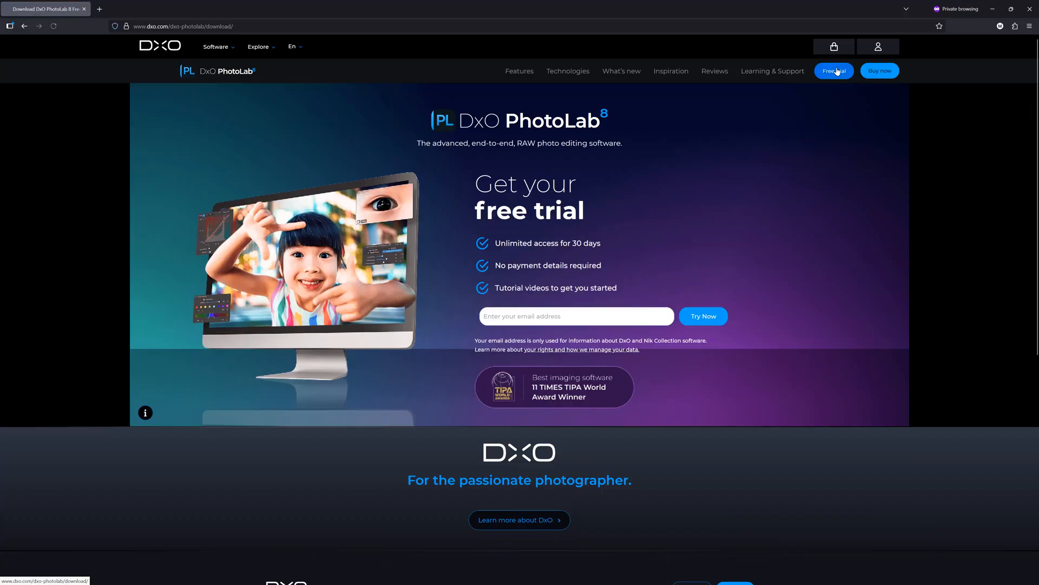
pyautogui.write('Y')
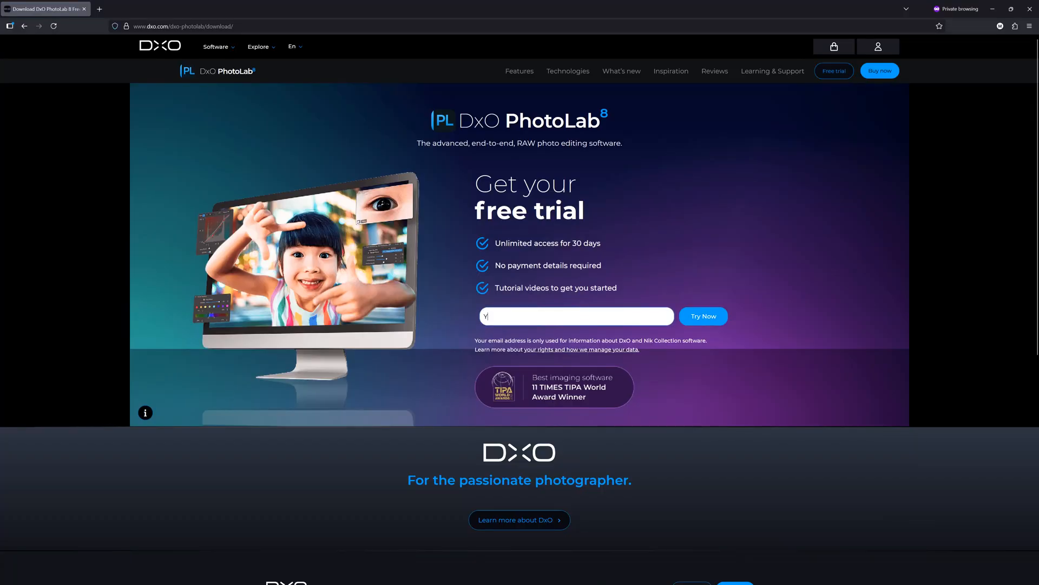
pyautogui.write('YOUREMAI')
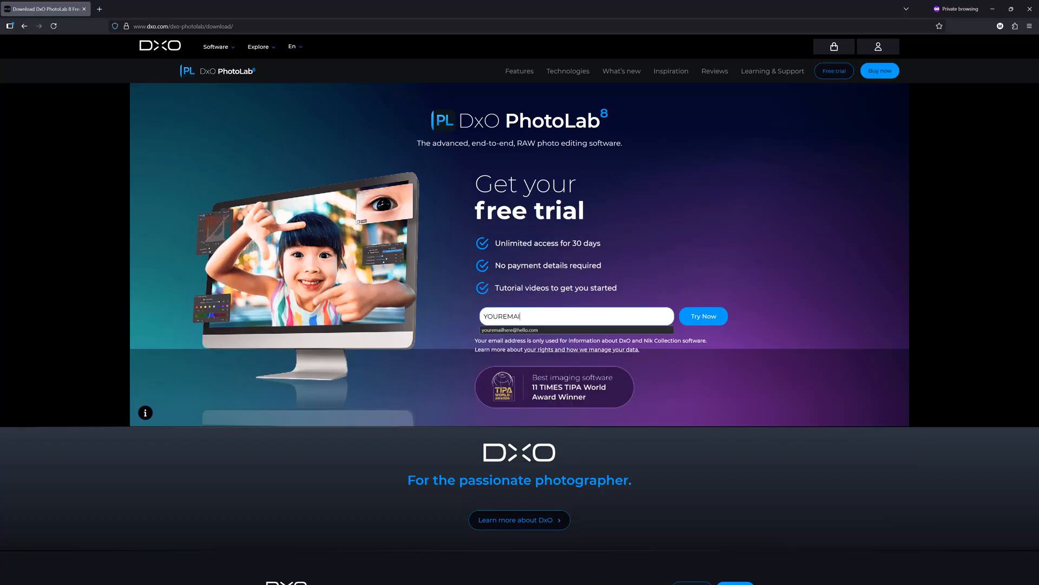
pyautogui.write('L@HER')
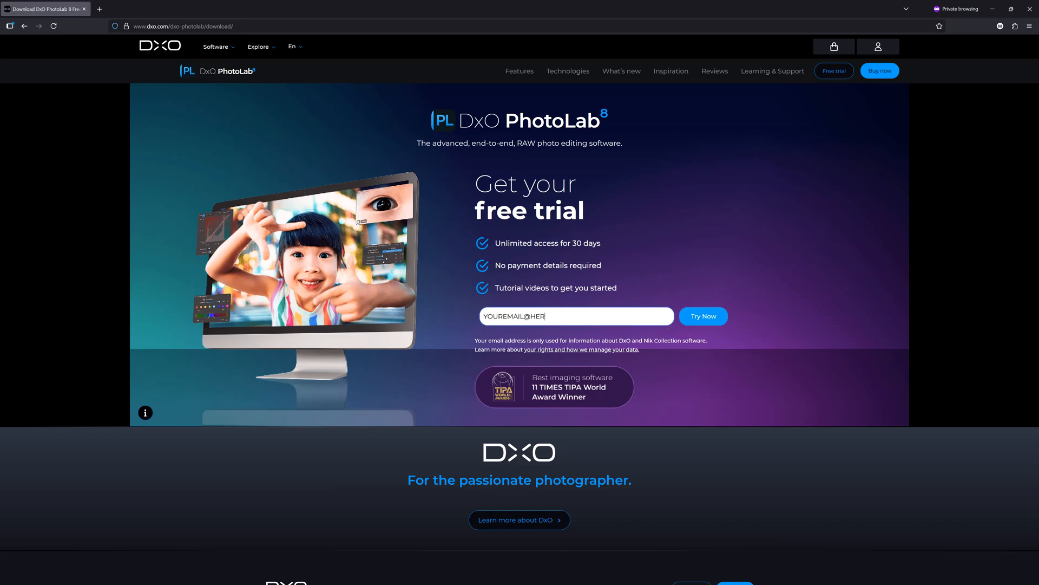
pyautogui.write('E.COM')
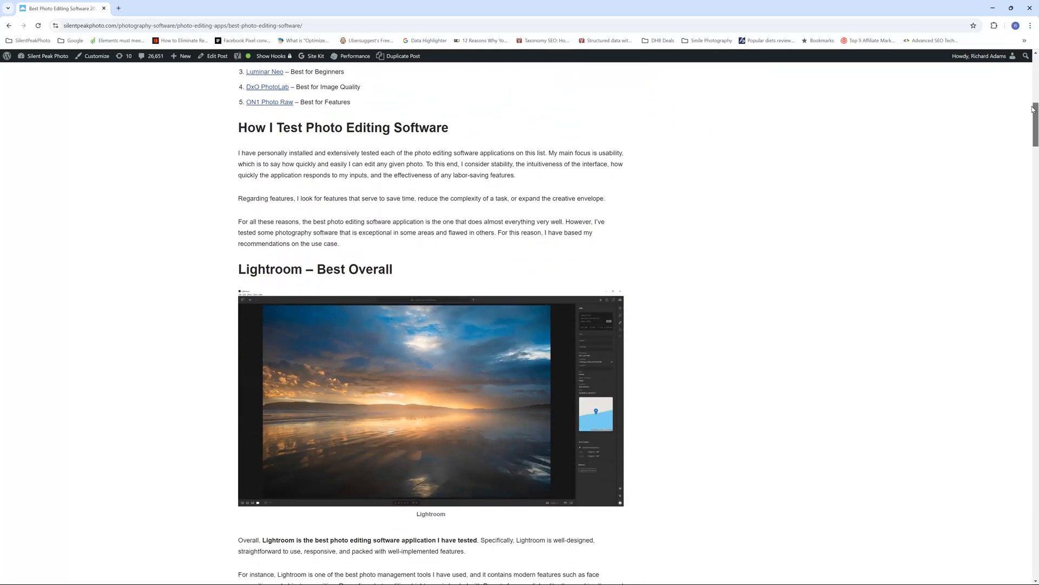
# Scroll the Silent Peak Photo store past the DxO and Skylum deals to ON1 prices
pyautogui.scroll(-3)
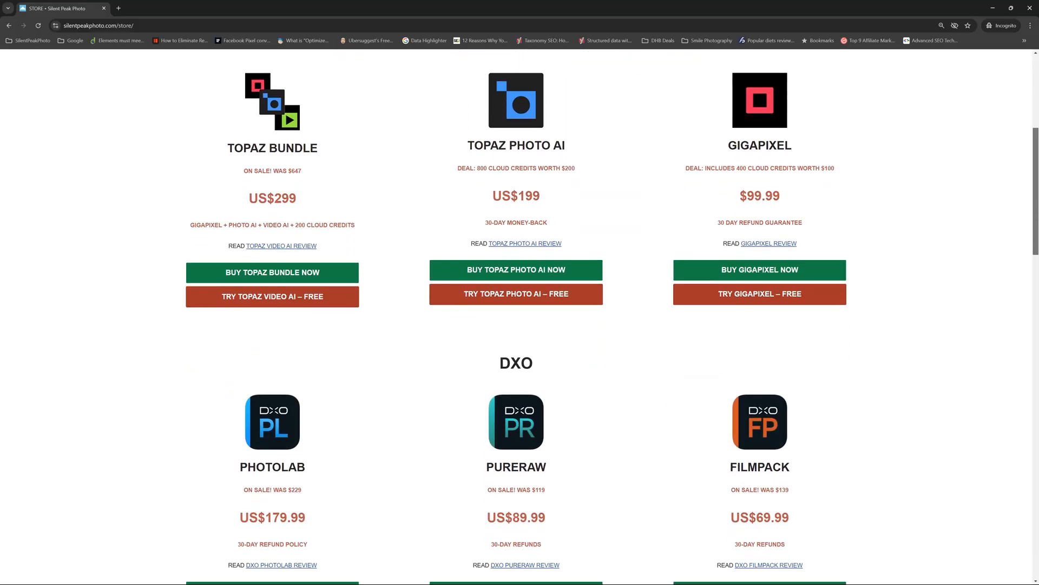
pyautogui.scroll(-3)
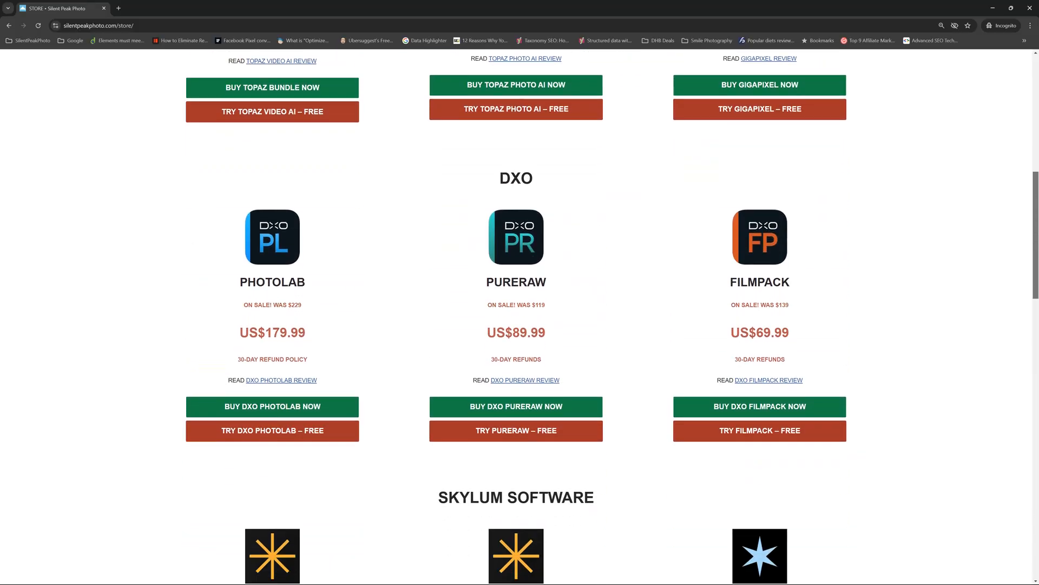
pyautogui.scroll(-3)
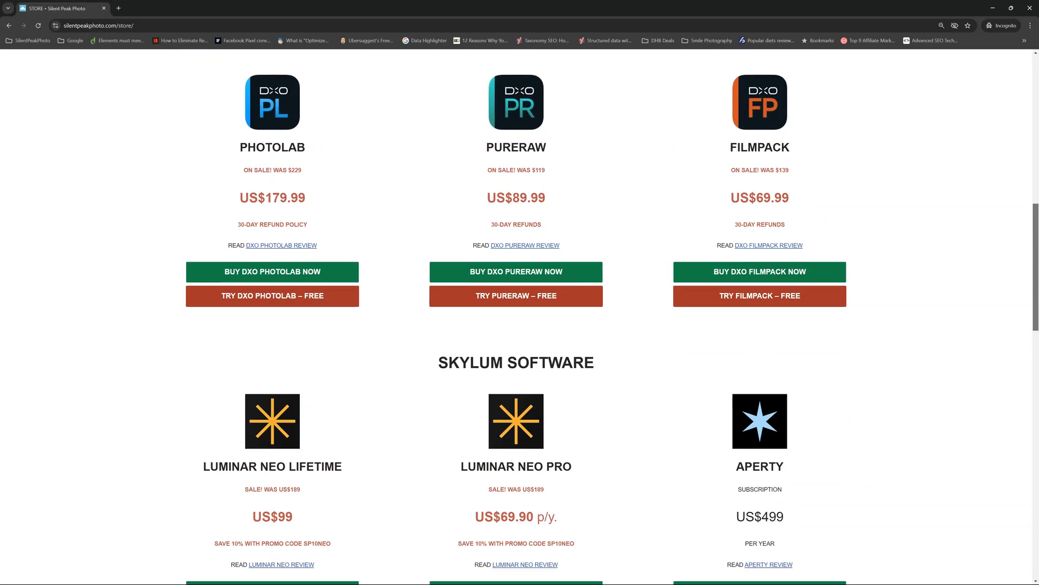
pyautogui.scroll(-3)
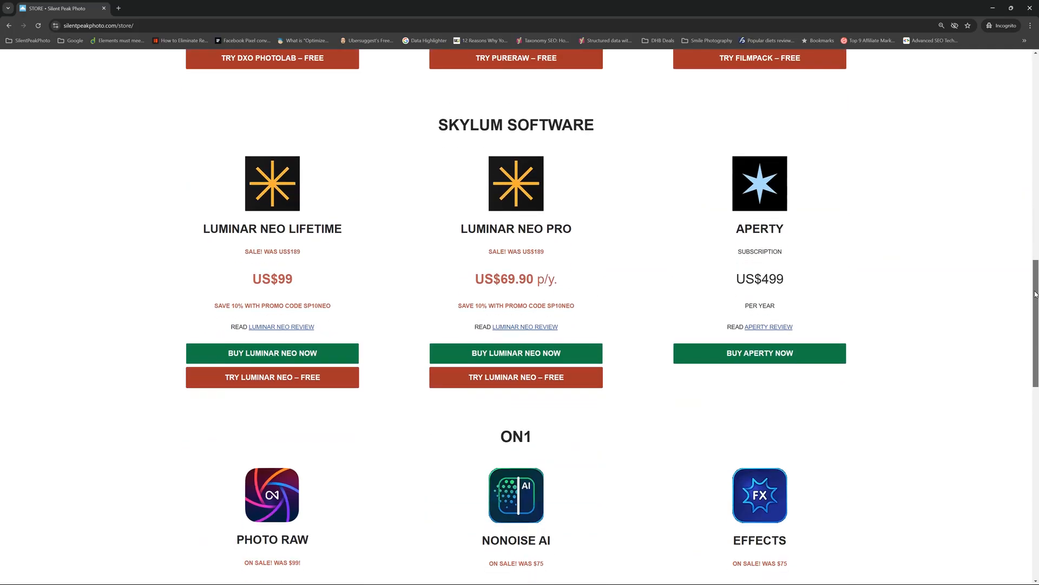
pyautogui.scroll(-3)
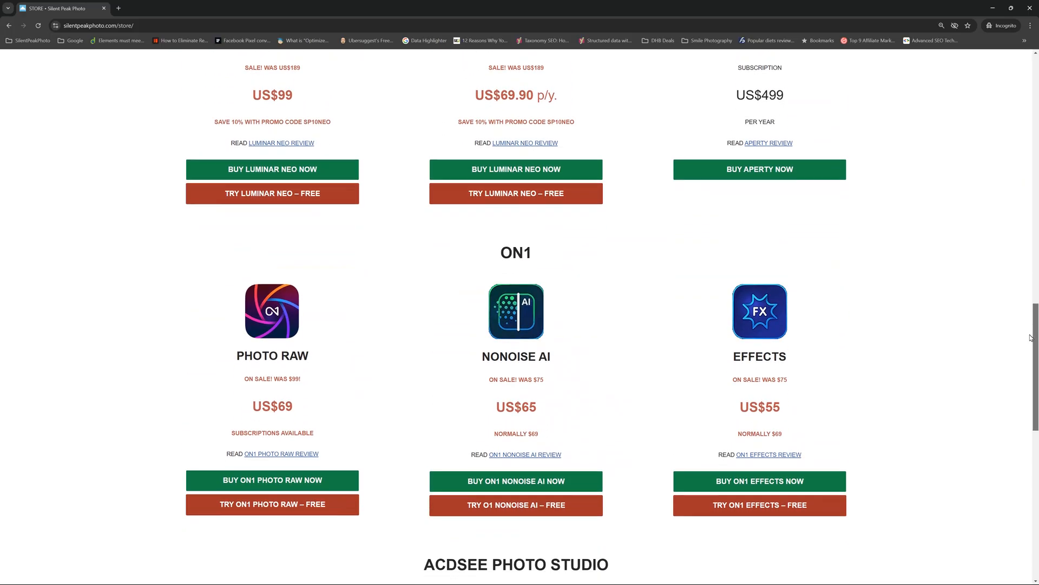